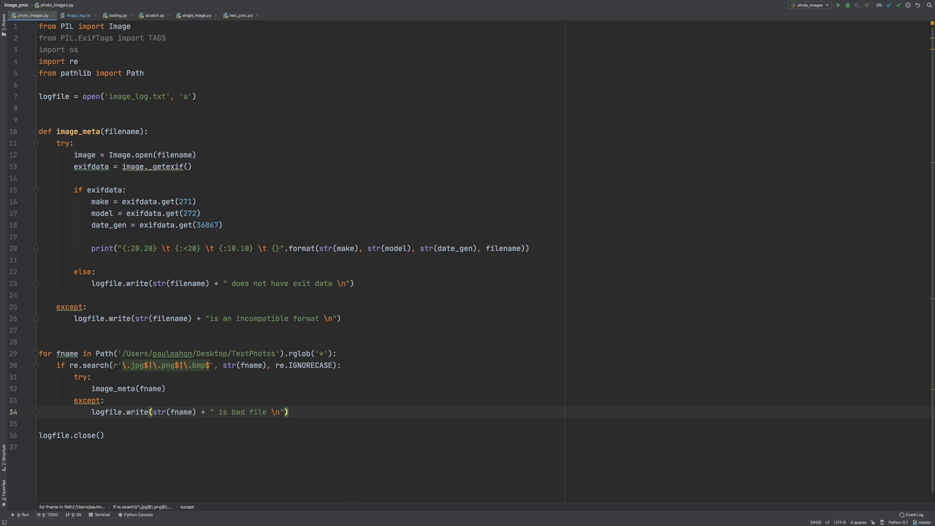
- Extend the filename filter pattern on line 30 with \.heic$ and \.cr2$ and run the script
{"action": "key", "text": "ctrl+f"}
{"action": "type", "text": "|\\.heic$|\\.cr2"}
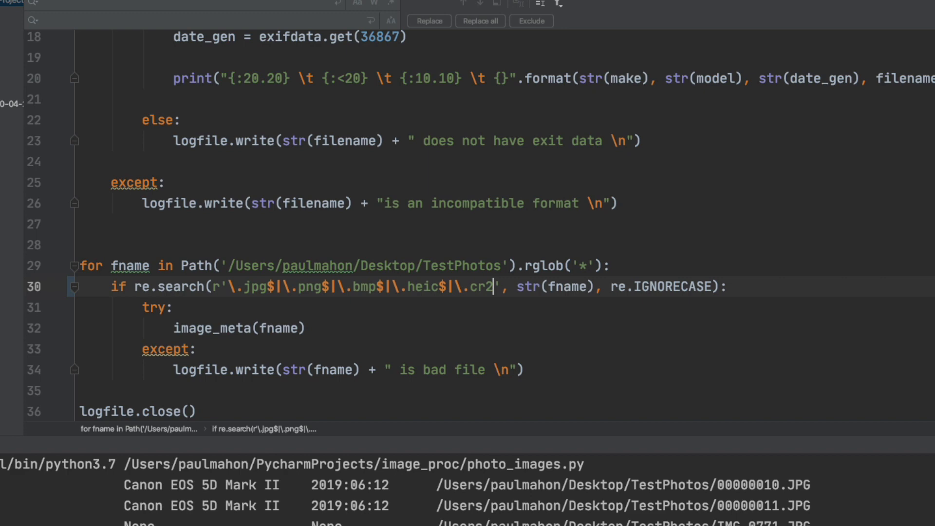
{"action": "type", "text": "$"}
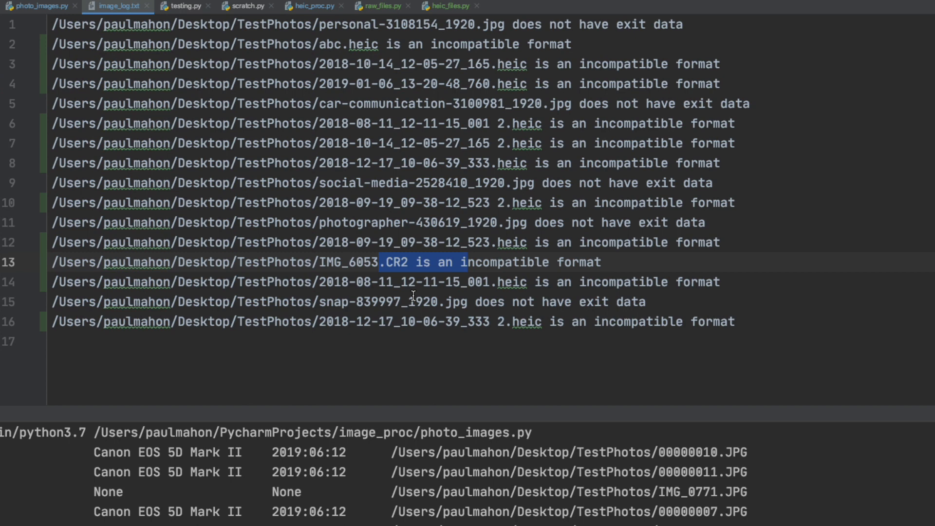
{"action": "double_click", "coordinate": [527, 322]}
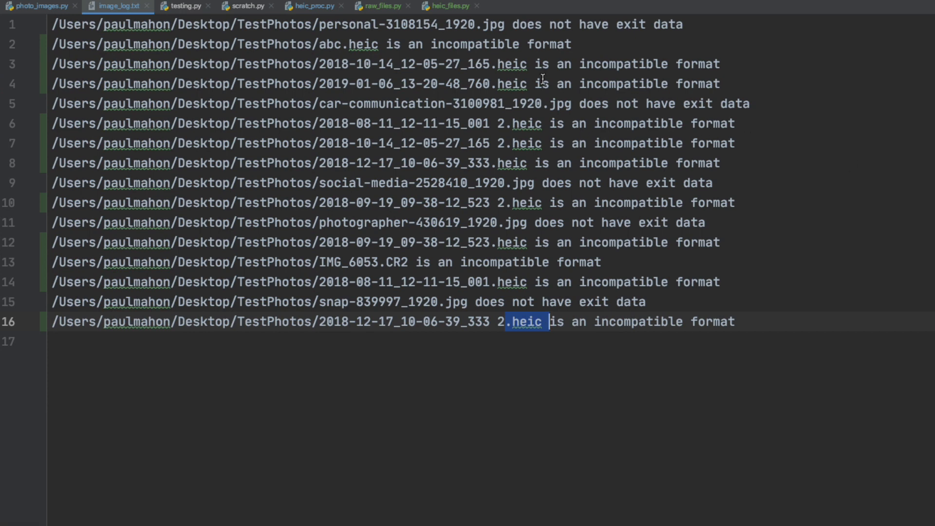
{"action": "left_click", "coordinate": [448, 6]}
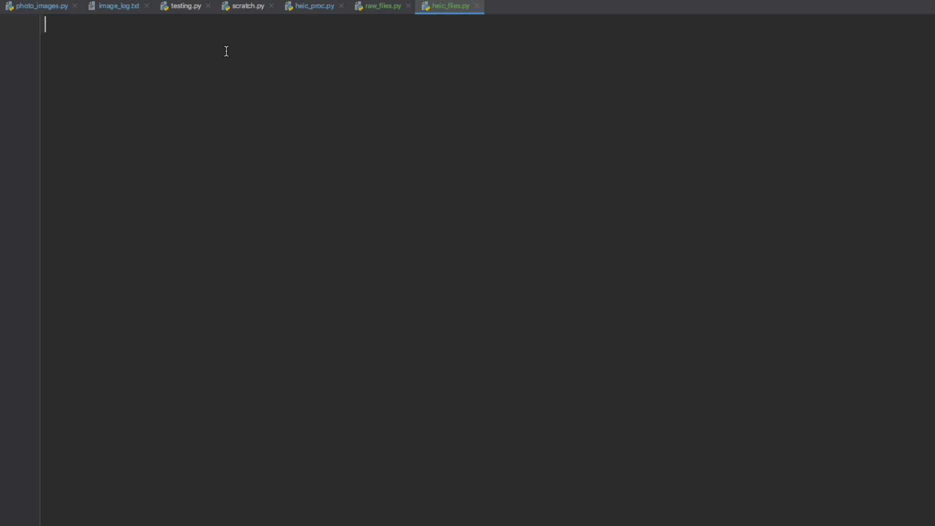
- Import io, pyheif and exifread at the top of heic_files.py, leaving a blank line after
{"action": "type", "text": "import io"}
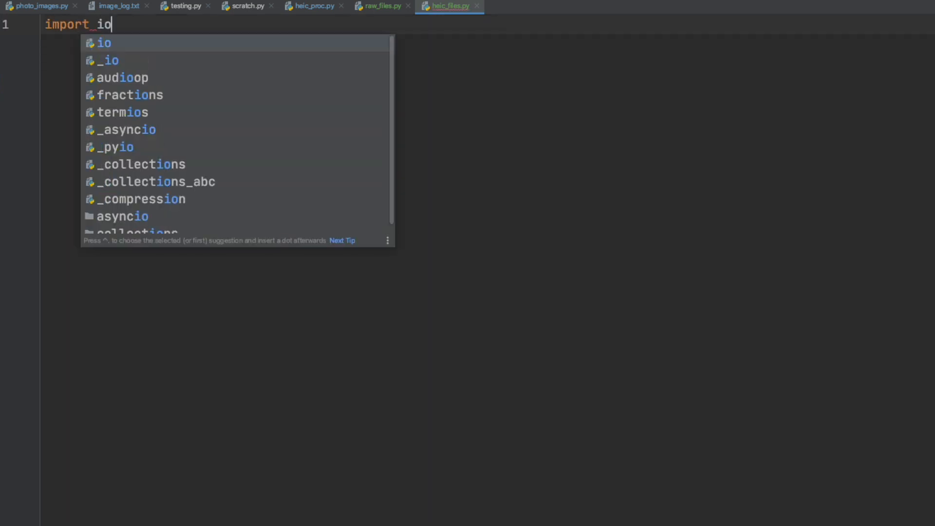
{"action": "key", "text": "Escape"}
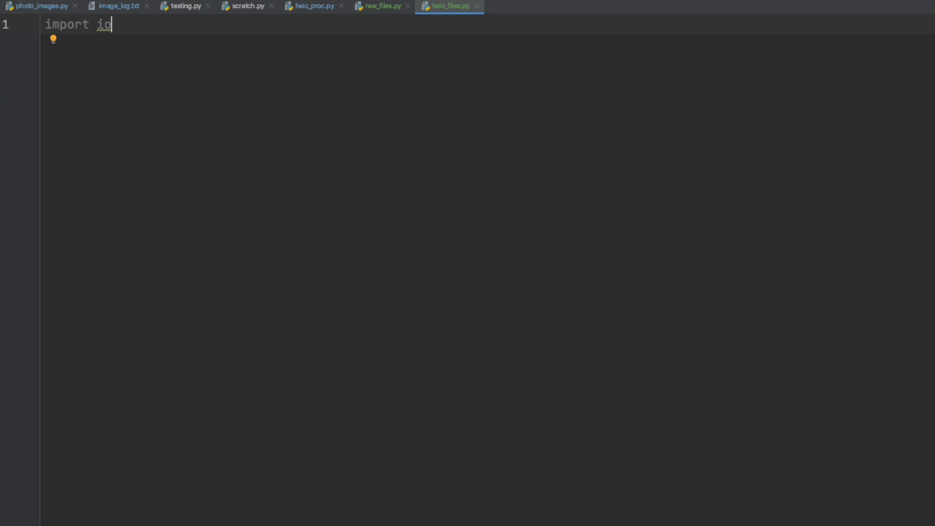
{"action": "key", "text": "enter"}
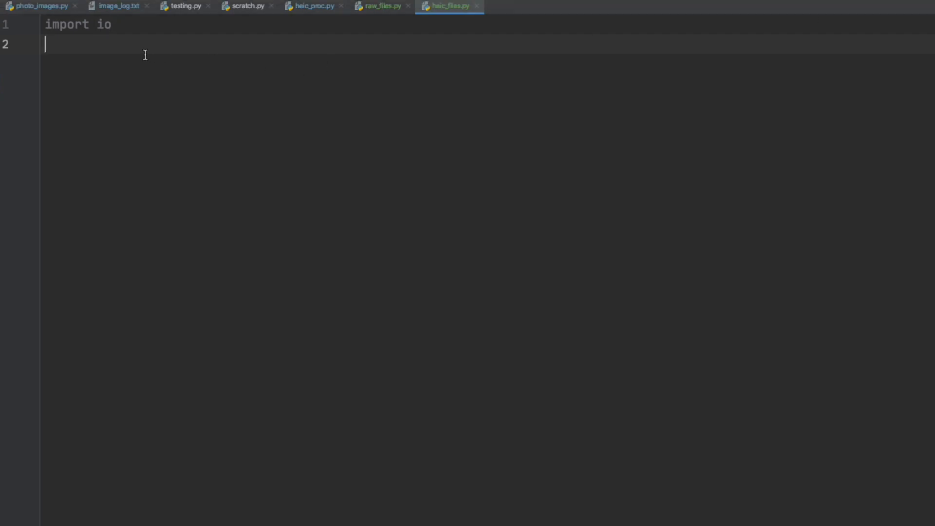
{"action": "type", "text": "import"}
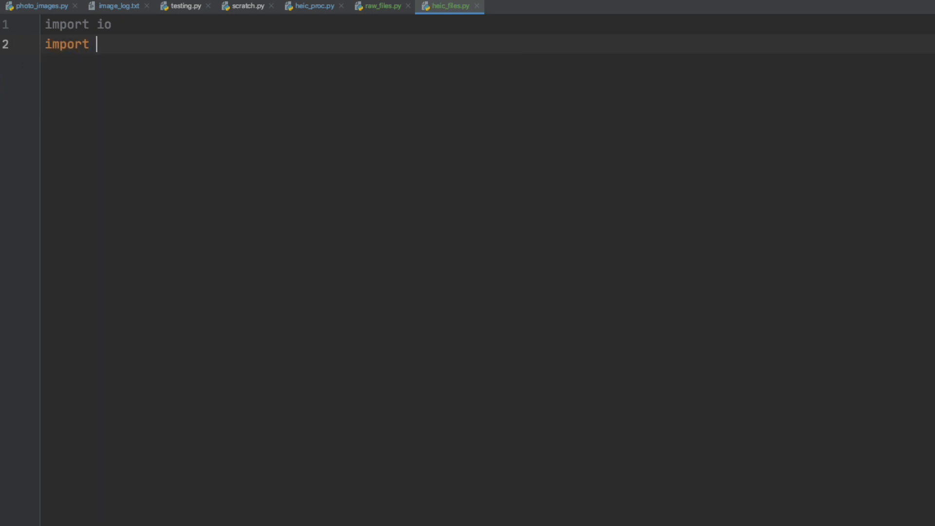
{"action": "type", "text": "pyheif"}
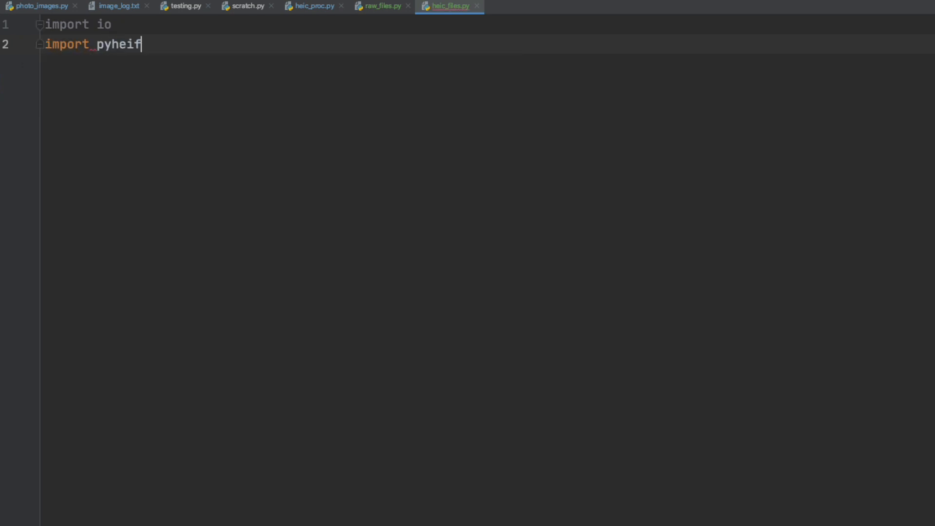
{"action": "key", "text": "enter"}
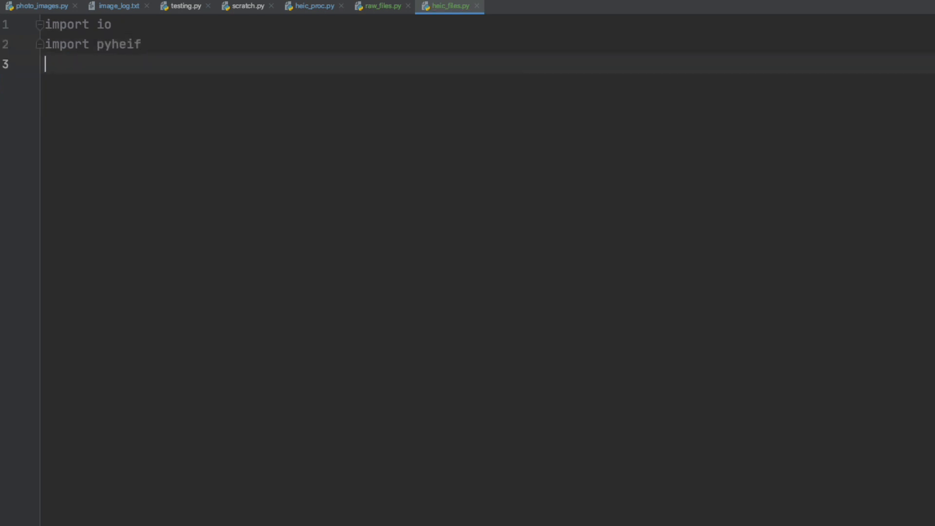
{"action": "type", "text": "import"}
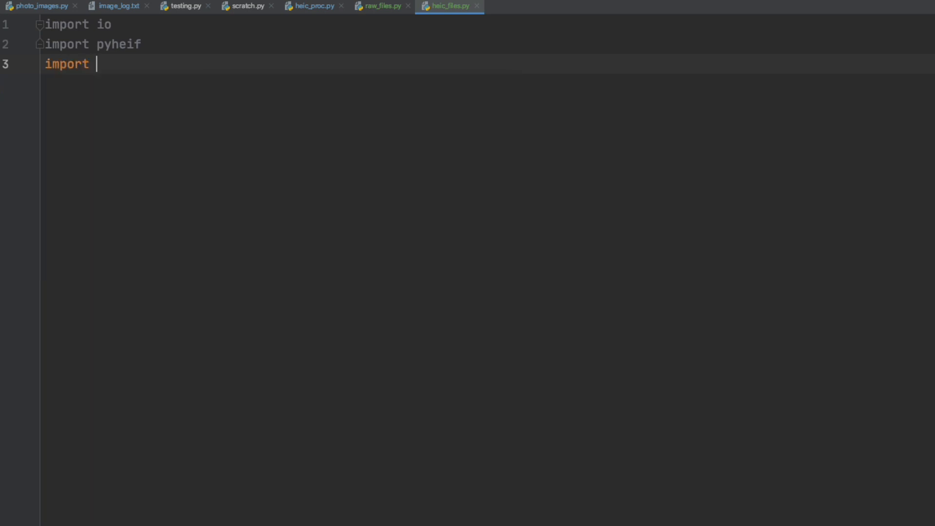
{"action": "type", "text": "exifread"}
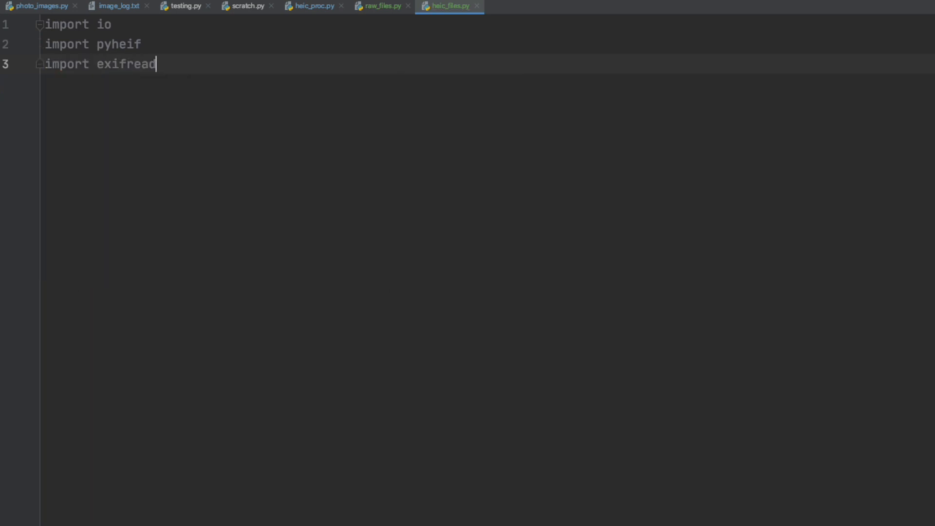
{"action": "key", "text": "Enter"}
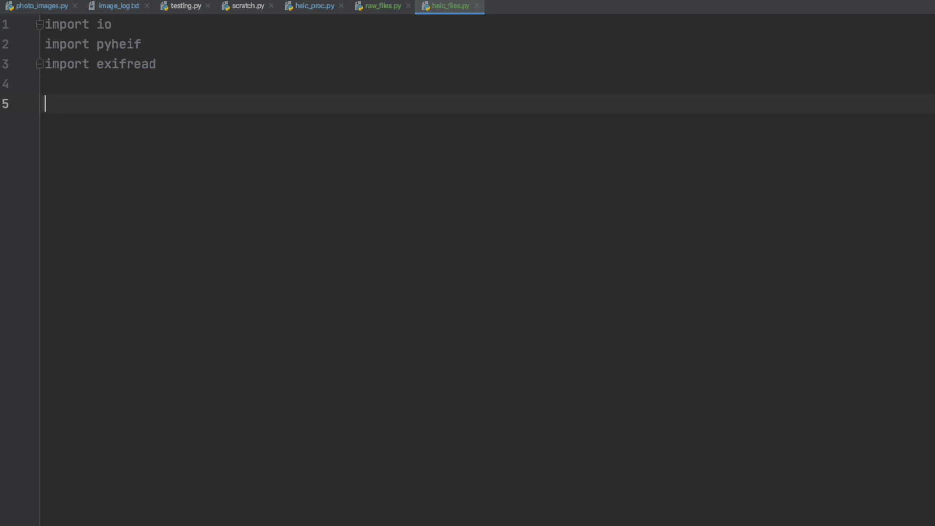
- Assign heif_file = pyheif.read_heif(), completing read_heif from autocomplete
{"action": "type", "text": "hei"}
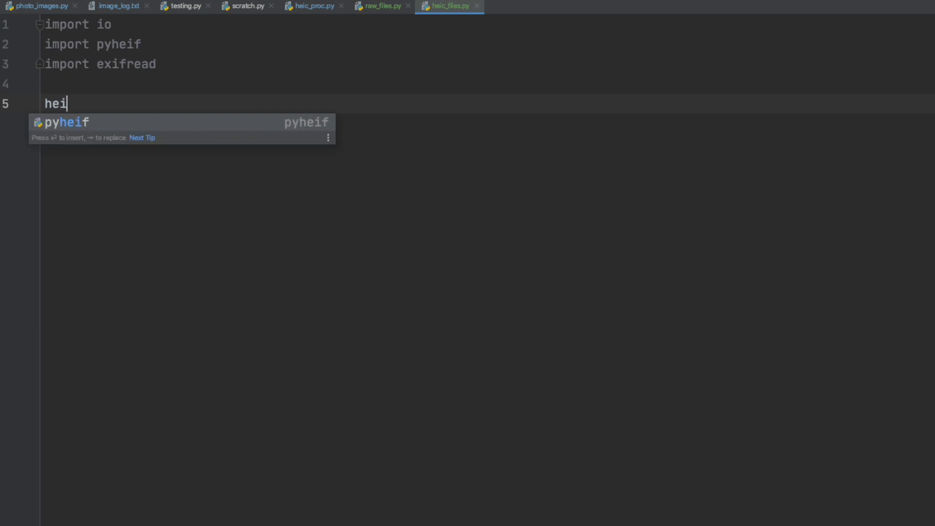
{"action": "type", "text": "f_file"}
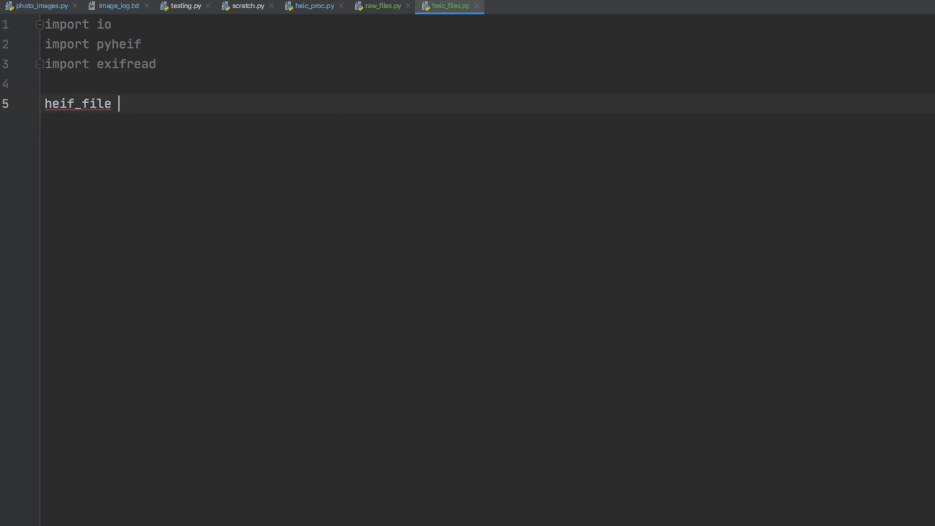
{"action": "type", "text": "="}
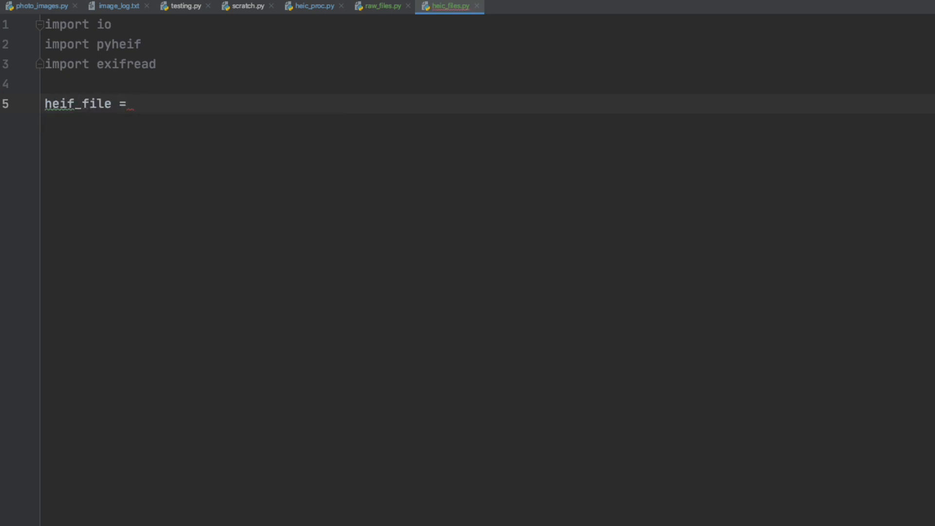
{"action": "type", "text": "pyheif"}
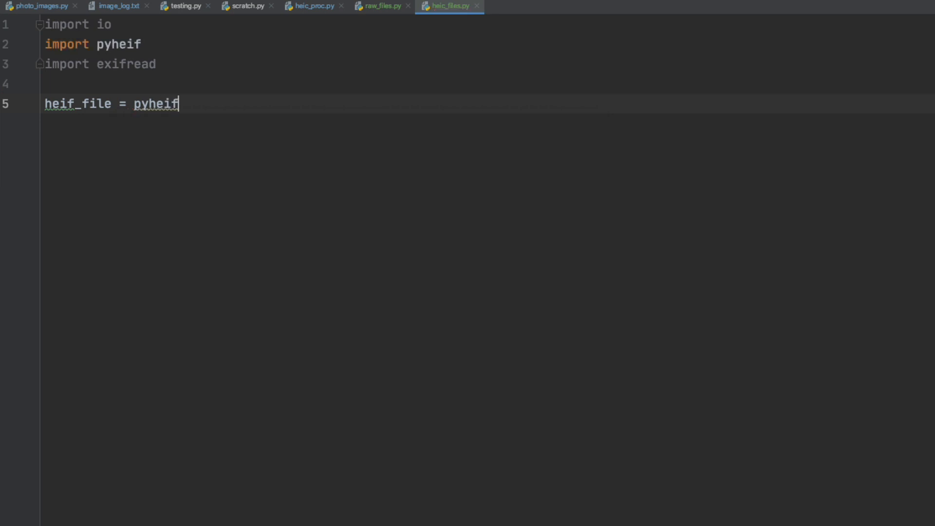
{"action": "type", "text": ".re"}
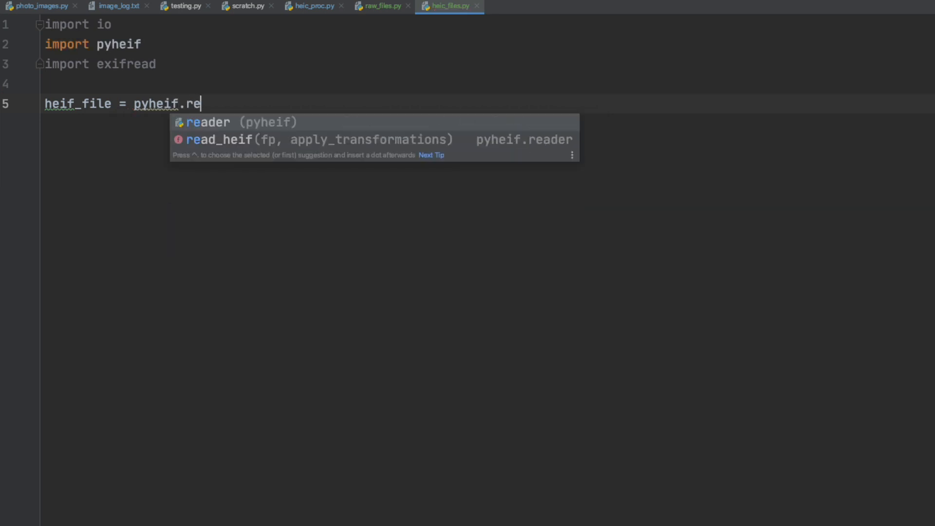
{"action": "key", "text": "Down"}
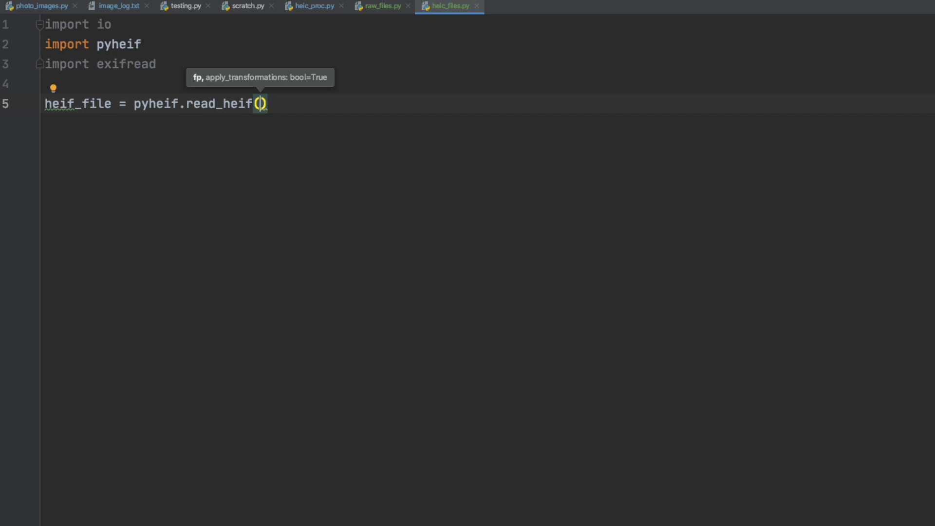
- Pass "abc.heic" from the project folder to read_heif and start a new line
{"action": "type", "text": "\""}
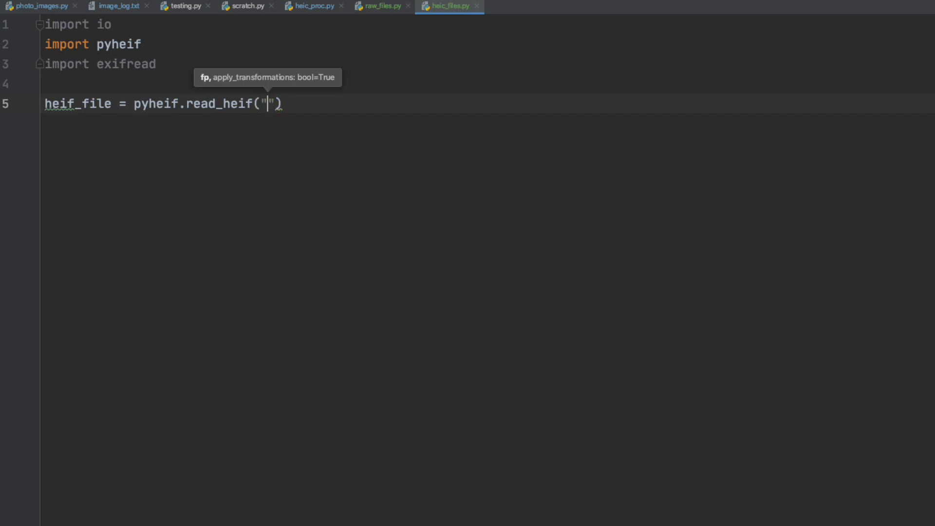
{"action": "type", "text": "a"}
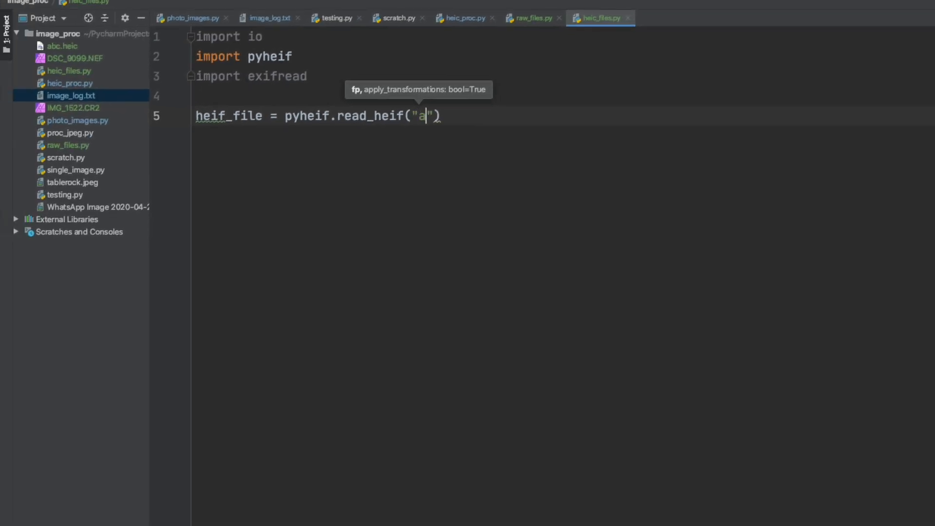
{"action": "type", "text": "bc."}
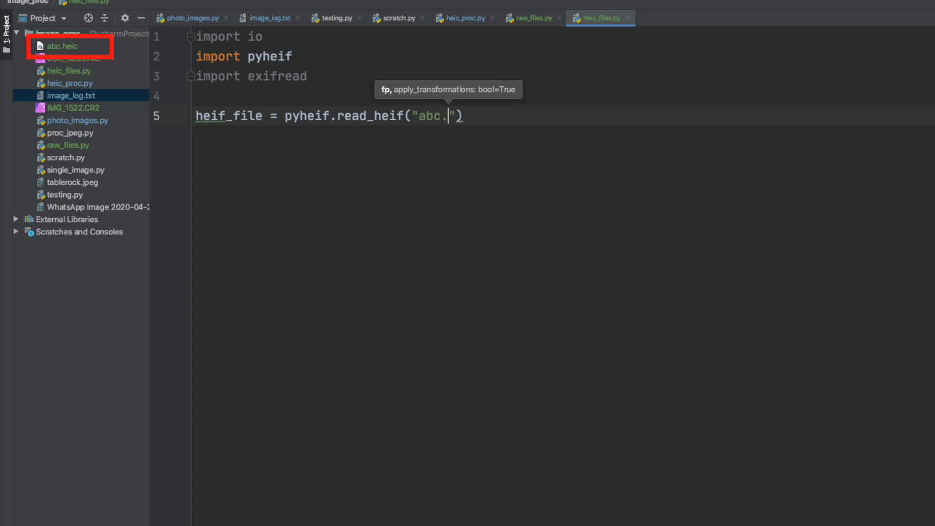
{"action": "type", "text": "heic"}
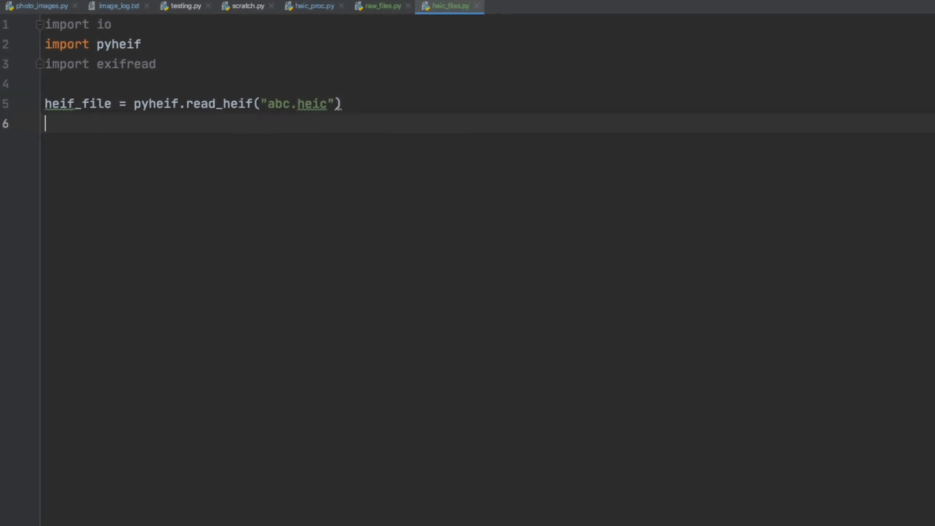
{"action": "key", "text": "enter"}
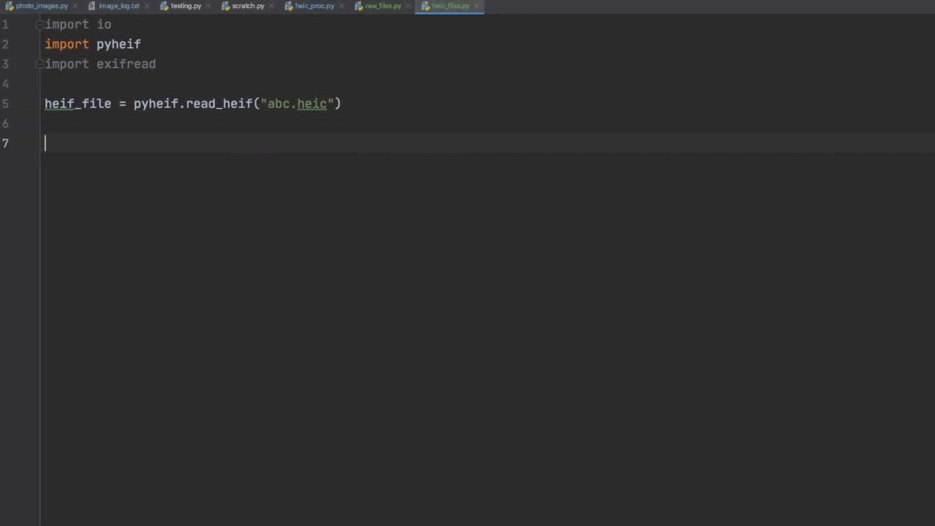
- Write the loop header 'for metadata in heif_file.metadata:'
{"action": "type", "text": "for me"}
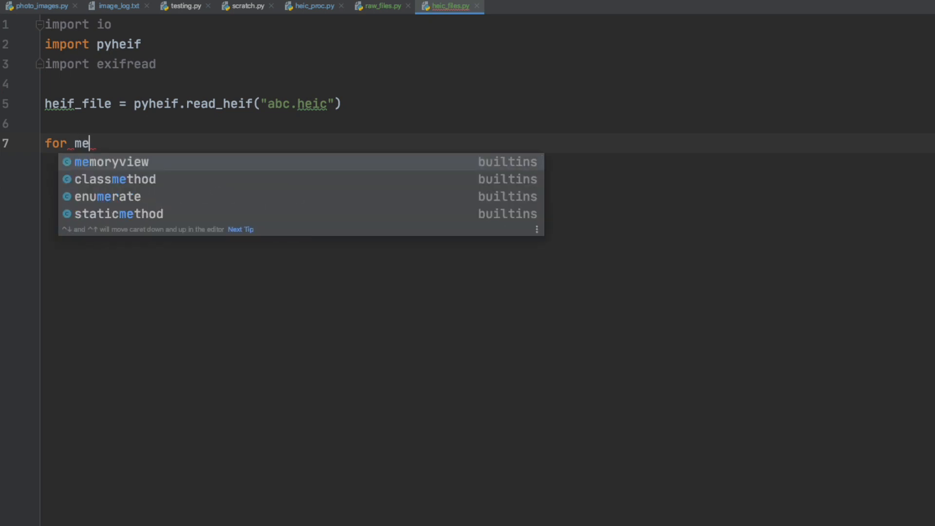
{"action": "type", "text": "tadata in"}
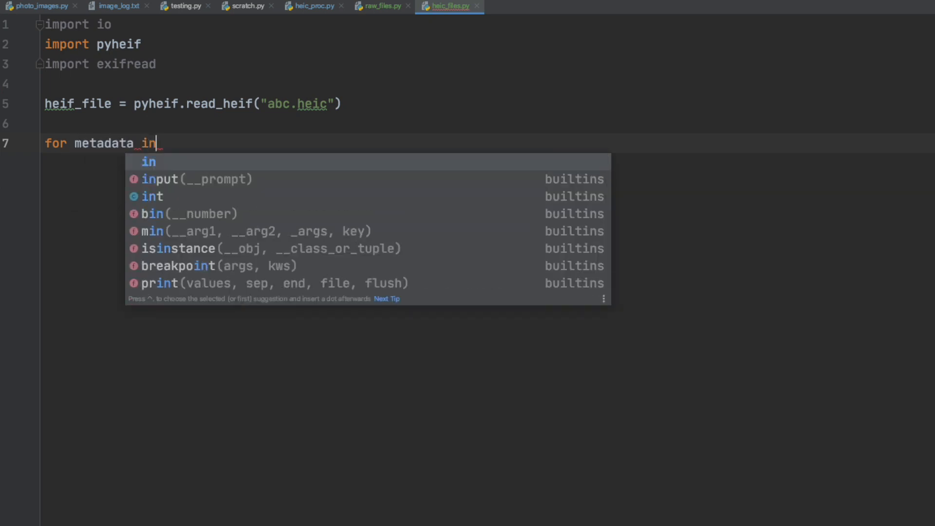
{"action": "type", "text": "he"}
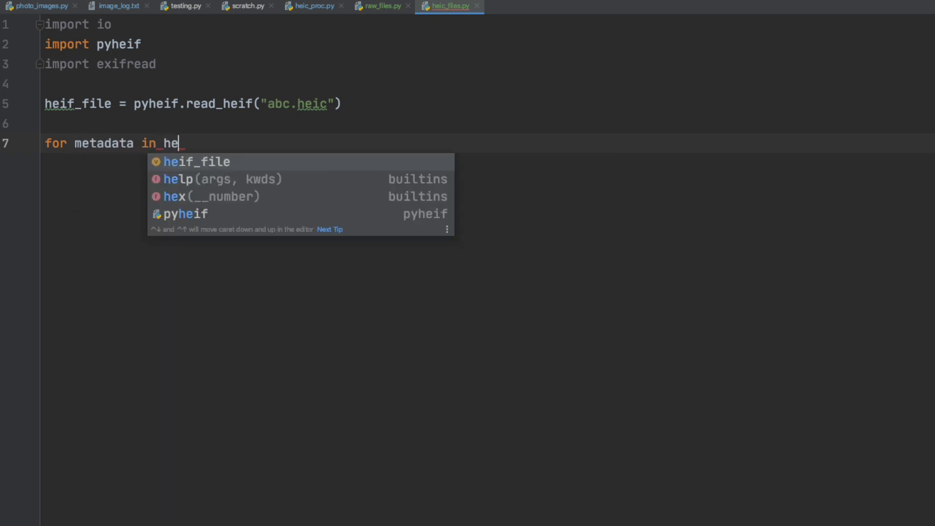
{"action": "type", "text": "if_file."}
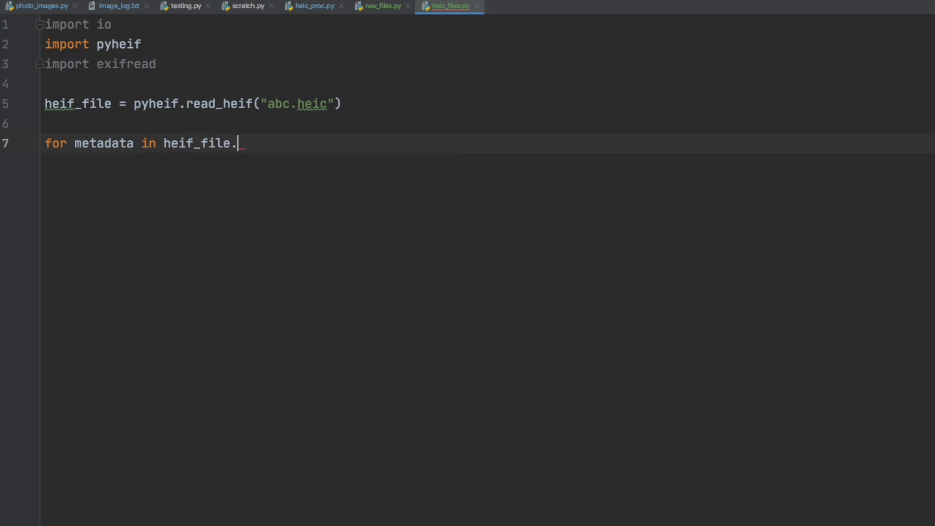
{"action": "type", "text": "metadata"}
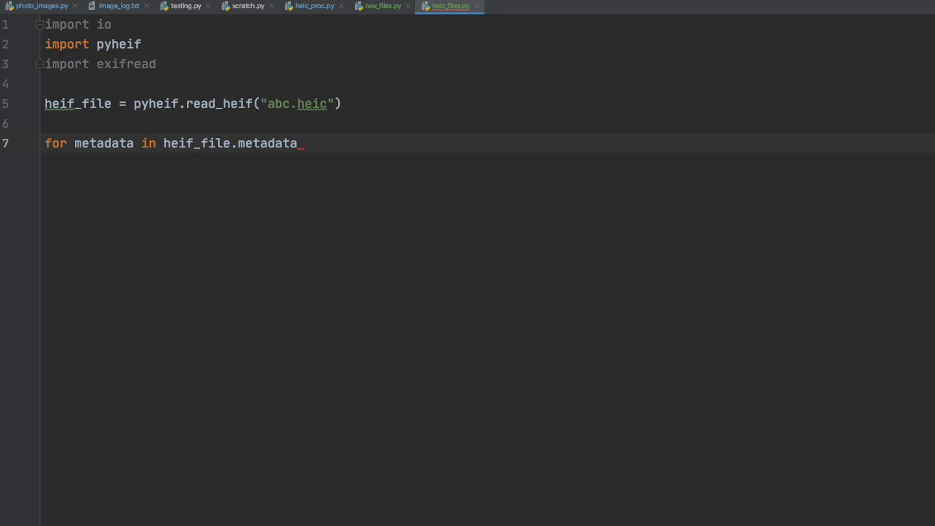
{"action": "key", "text": "enter"}
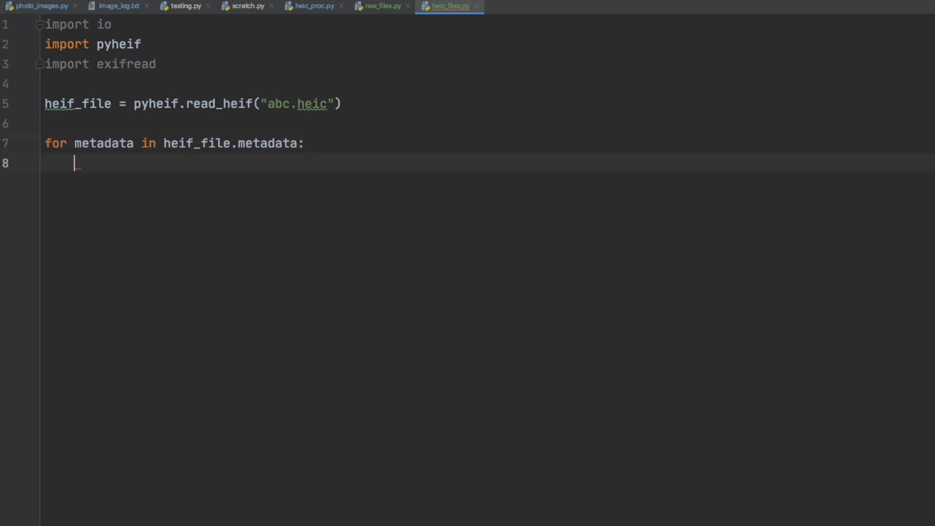
- Build file_stream = io.BytesIO(metadata['data'][6:]) inside the loop, skipping the first six bytes
{"action": "type", "text": "file"}
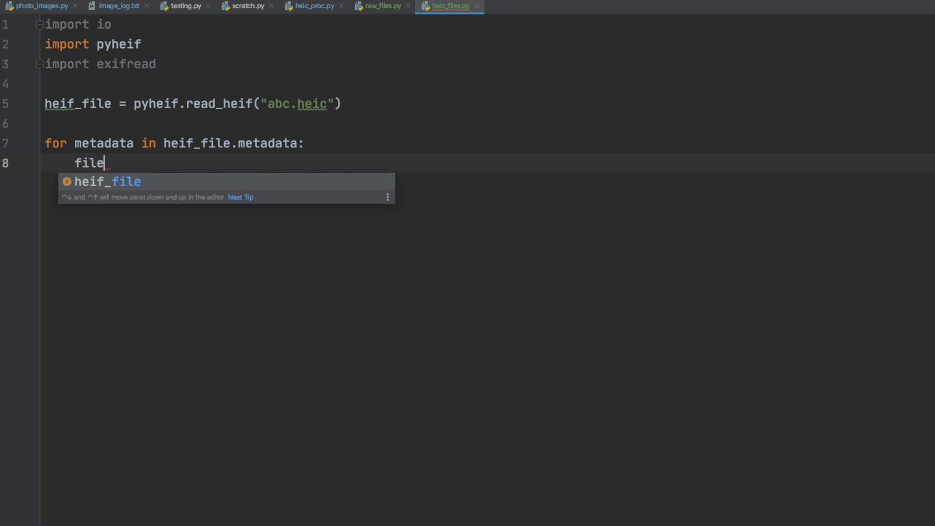
{"action": "type", "text": "_streem"}
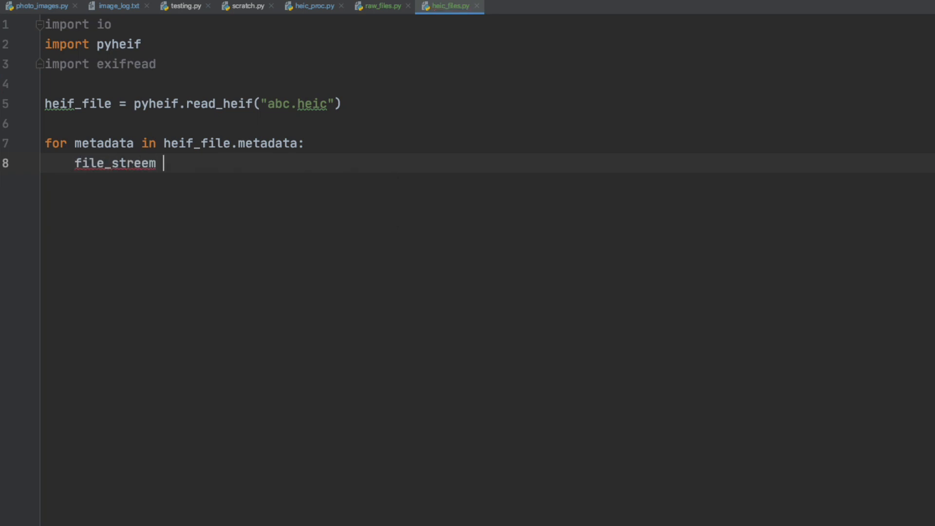
{"action": "type", "text": "= i"}
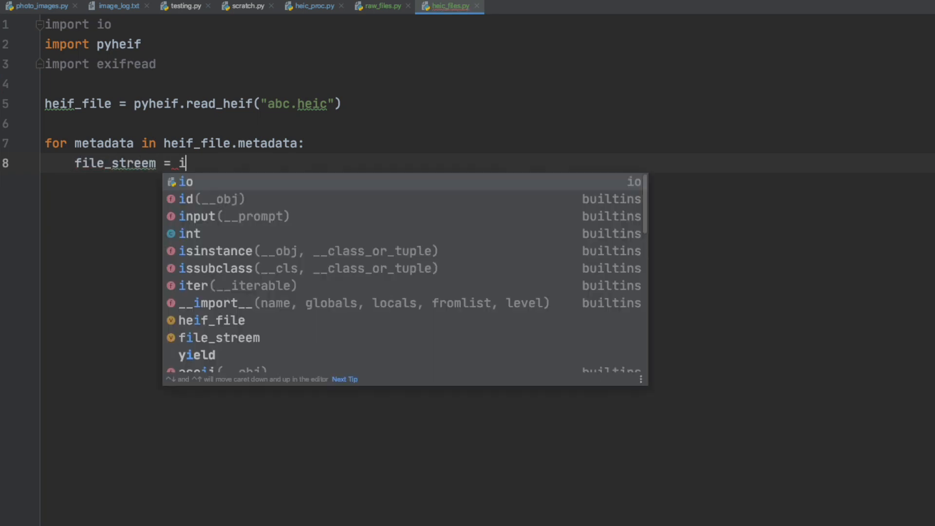
{"action": "type", "text": "o.B"}
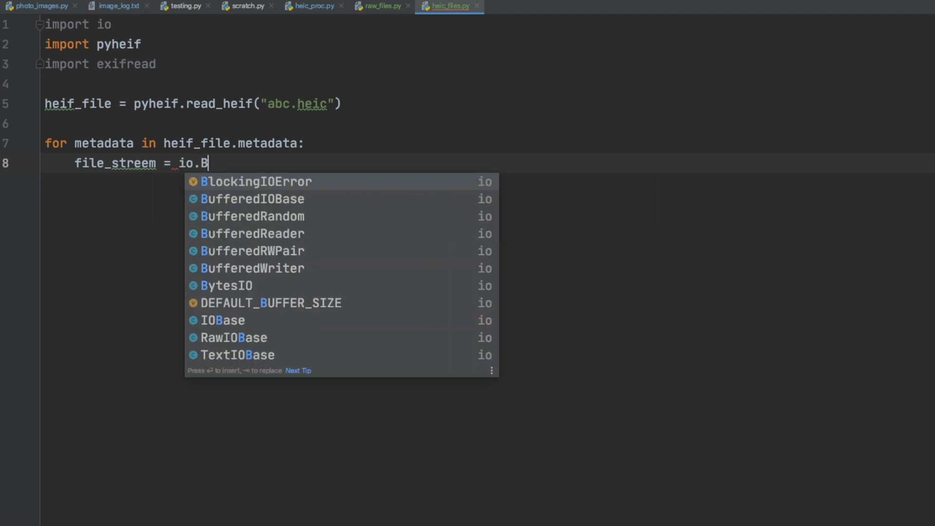
{"action": "type", "text": "ytesIO("}
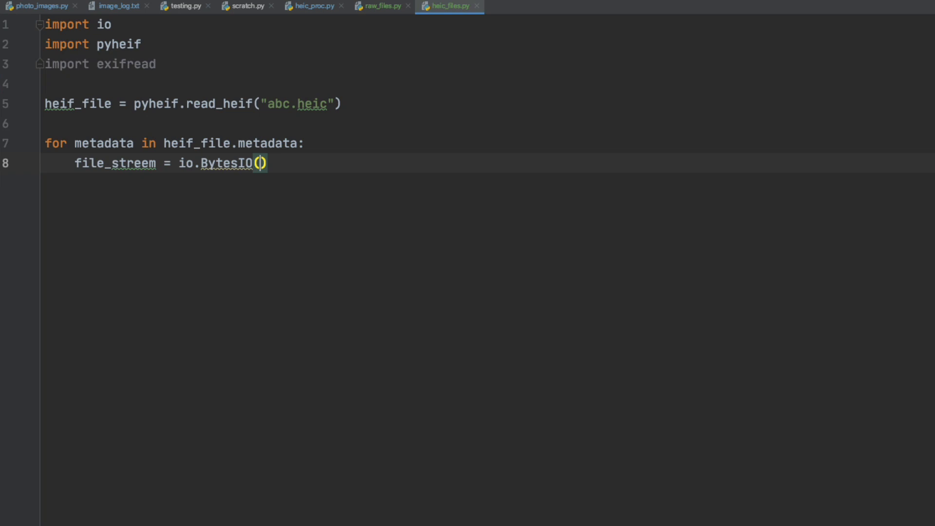
{"action": "type", "text": "metadata['"}
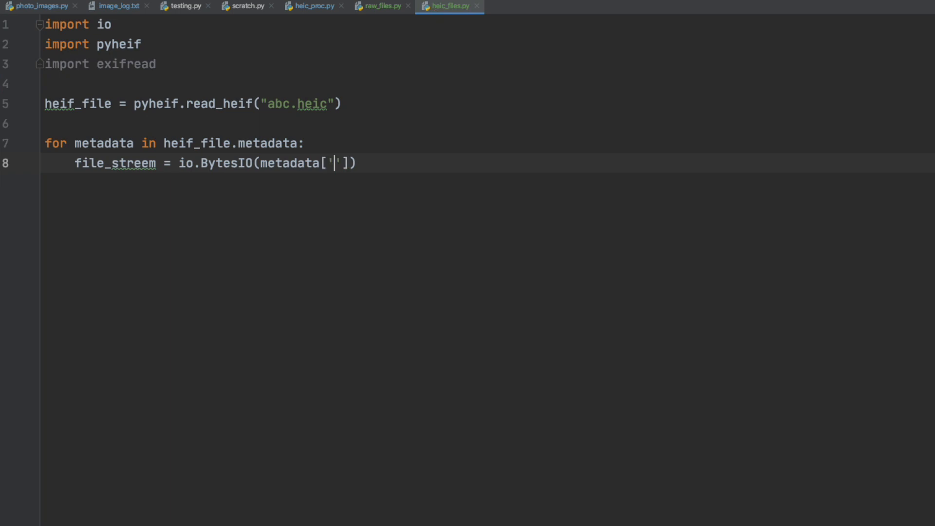
{"action": "type", "text": "data"}
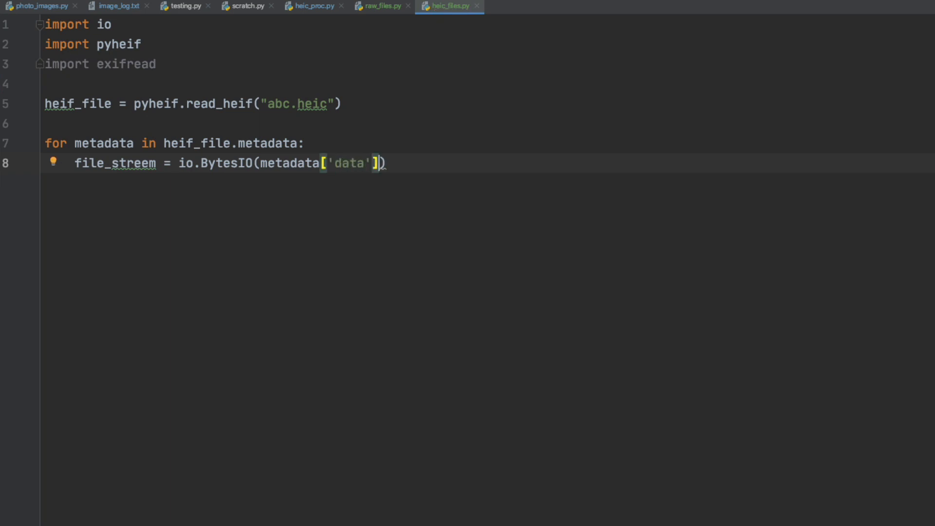
{"action": "type", "text": "[]"}
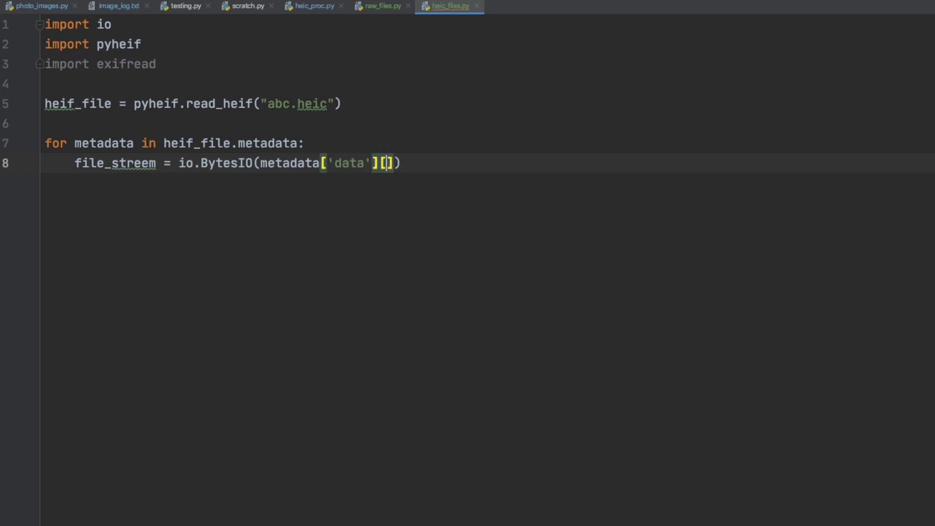
{"action": "type", "text": "0"}
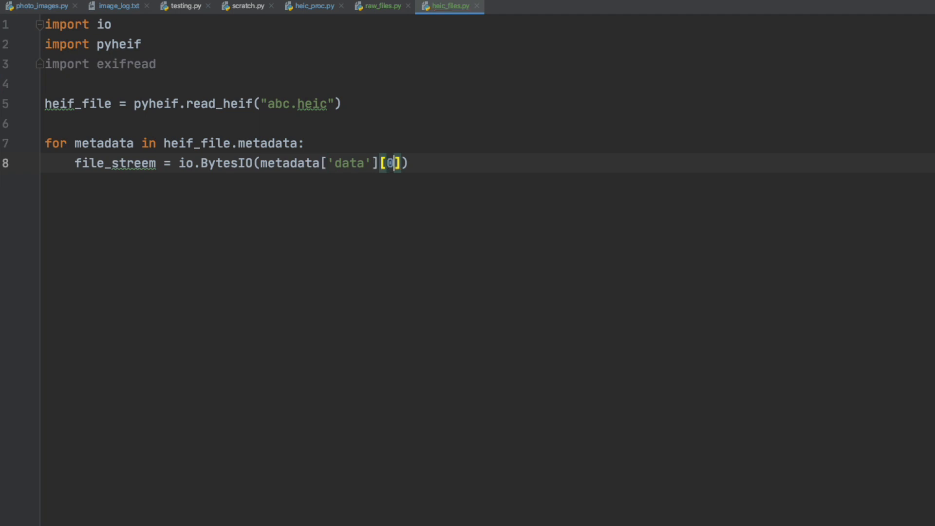
{"action": "key", "text": "Backspace"}
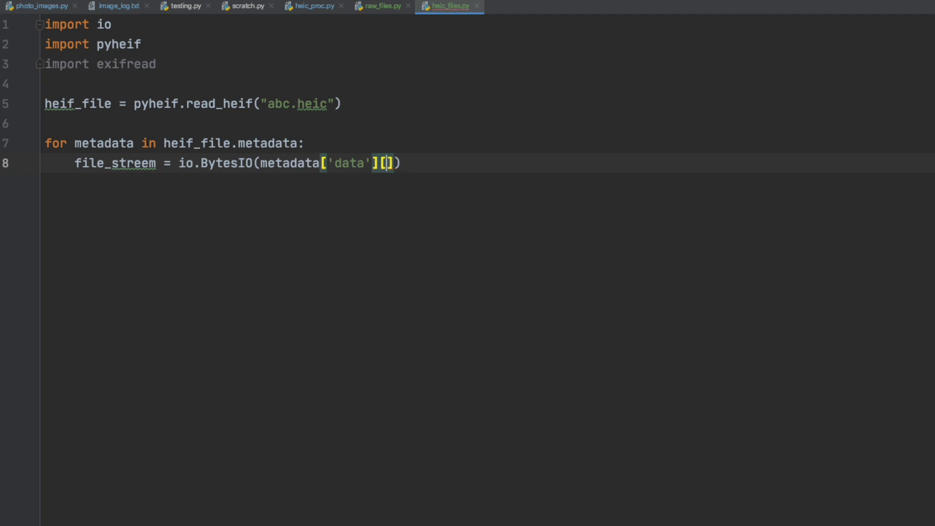
{"action": "type", "text": "6:"}
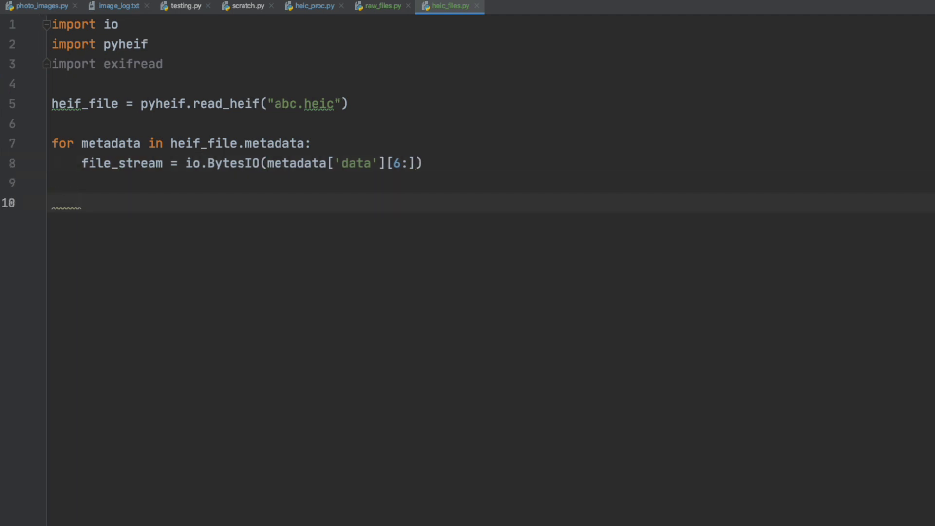
- Parse the stream with tags = exifread.process_file(file_stream, details=False) on line 10
{"action": "left_click", "coordinate": [81, 203]}
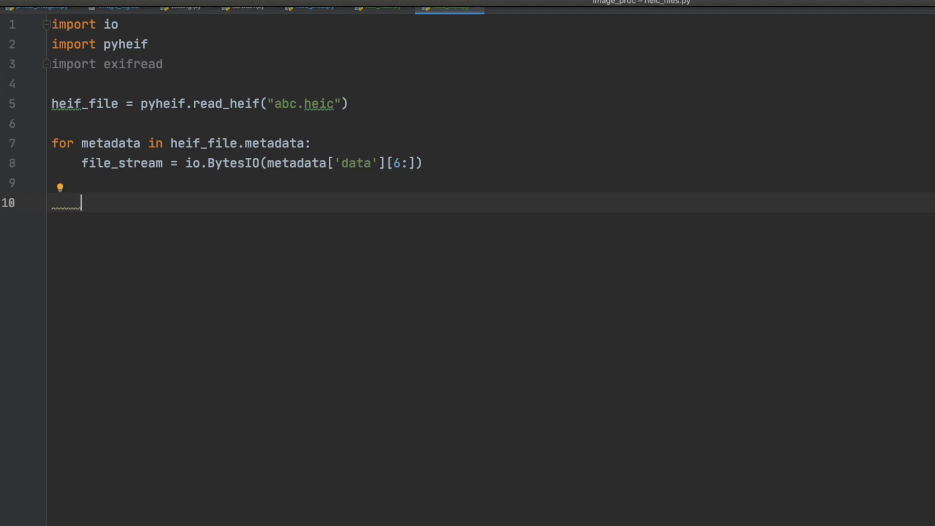
{"action": "type", "text": "tags"}
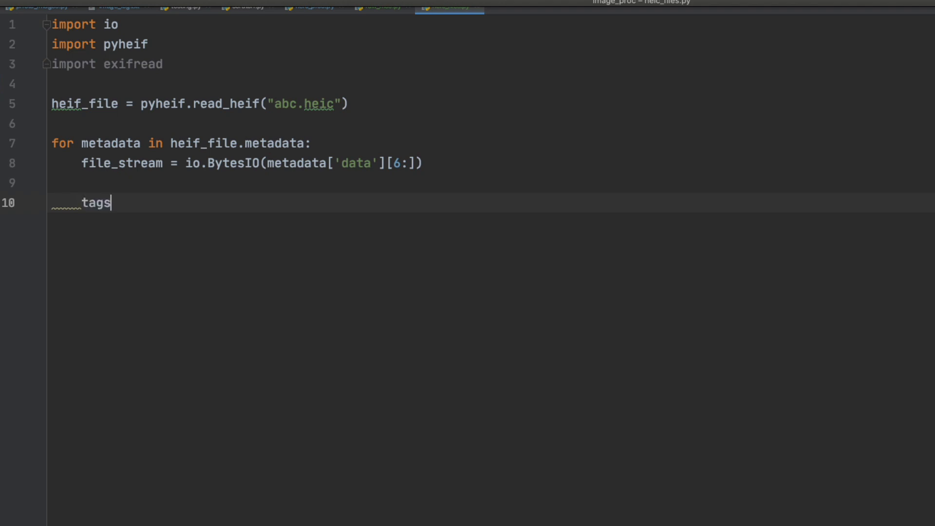
{"action": "type", "text": "= exifread"}
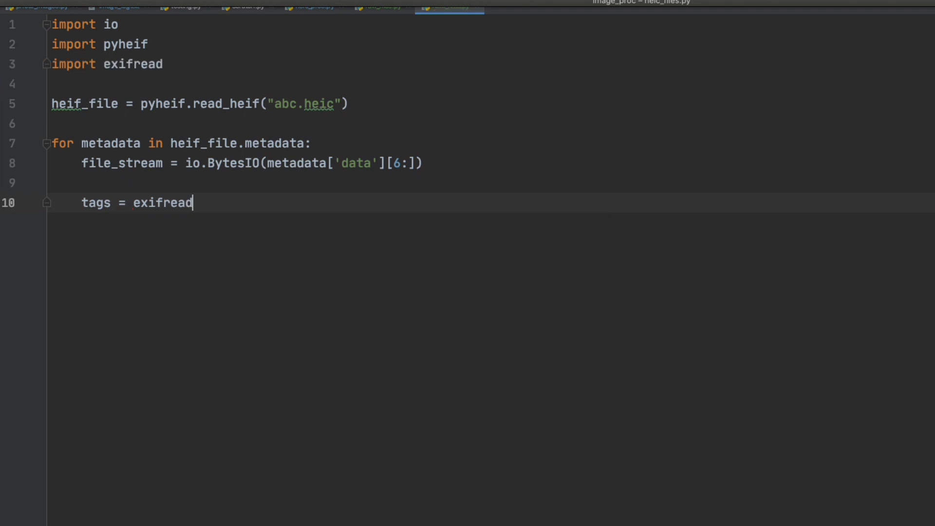
{"action": "type", "text": ".process_file("}
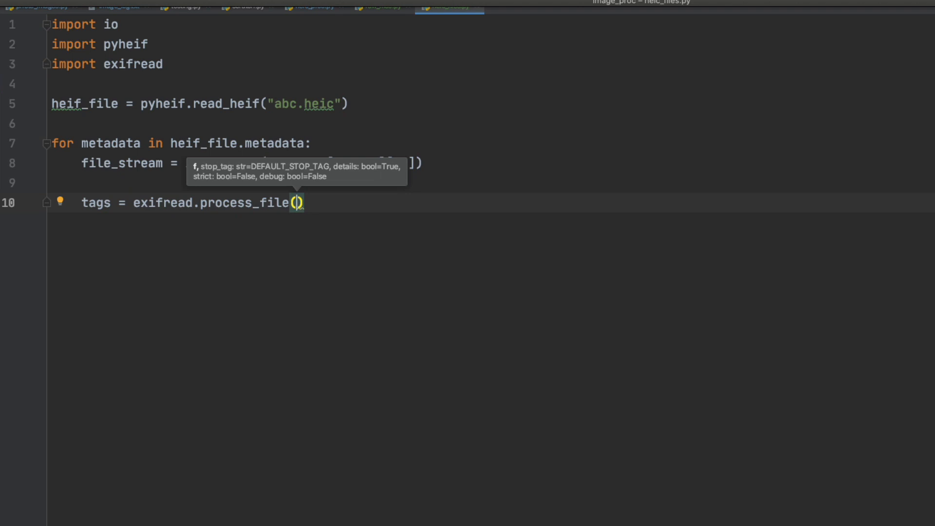
{"action": "type", "text": "file_stream"}
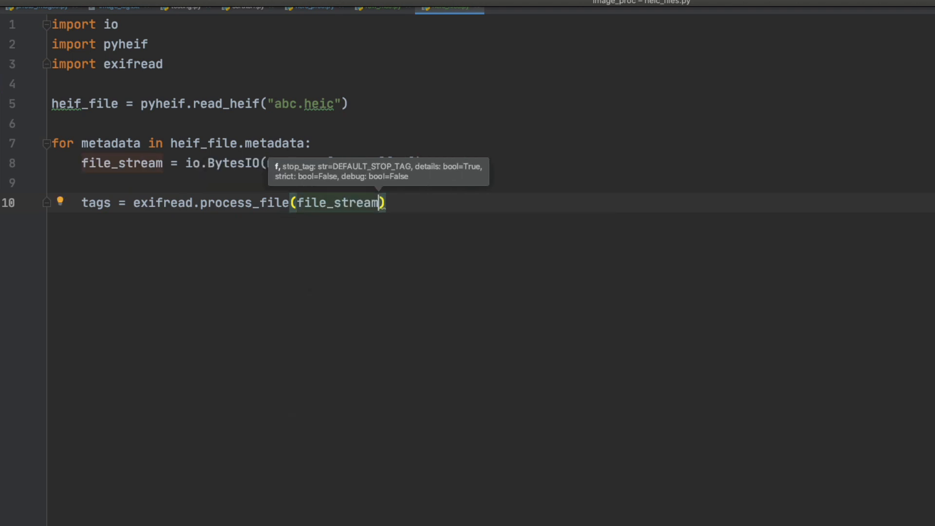
{"action": "type", "text": ",details="}
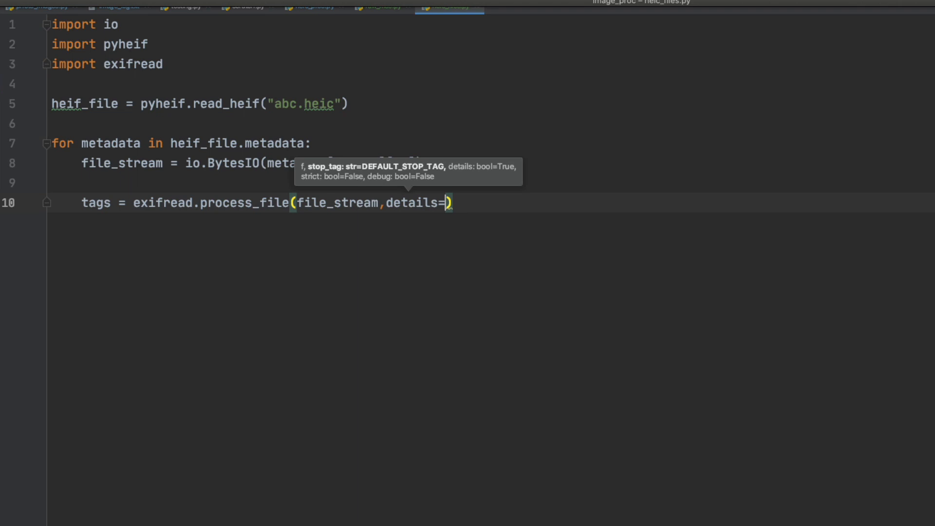
{"action": "type", "text": "False"}
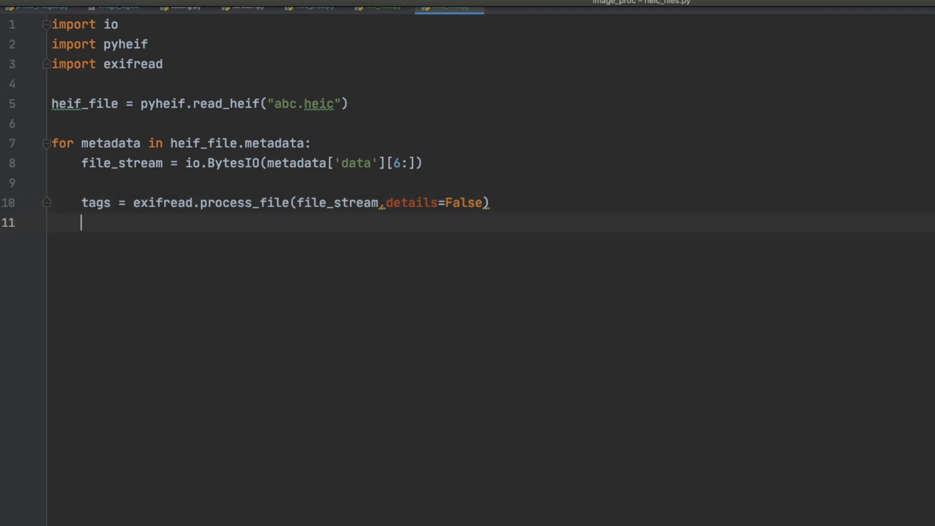
- Add 'for k,v in tags.items(): print(k,v)' and run the script to list every HEIC tag
{"action": "type", "text": "for i"}
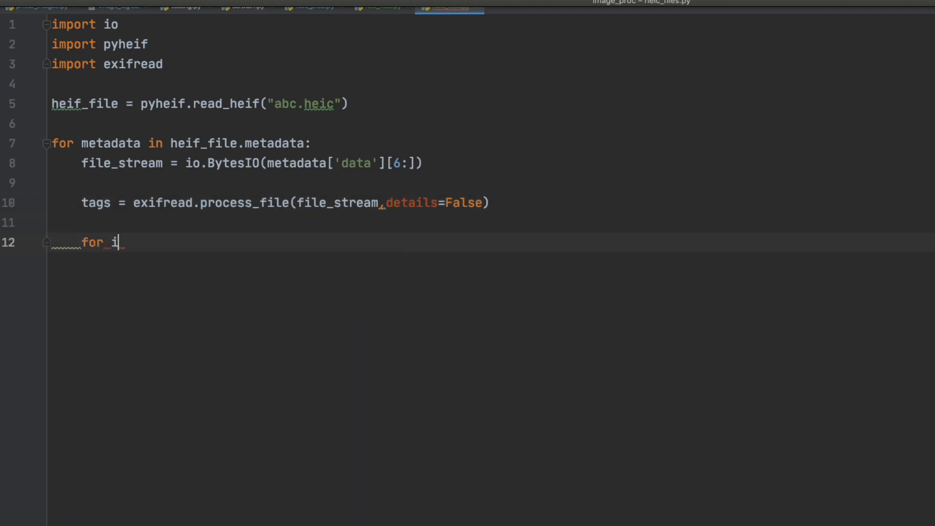
{"action": "type", "text": ",v in tags"}
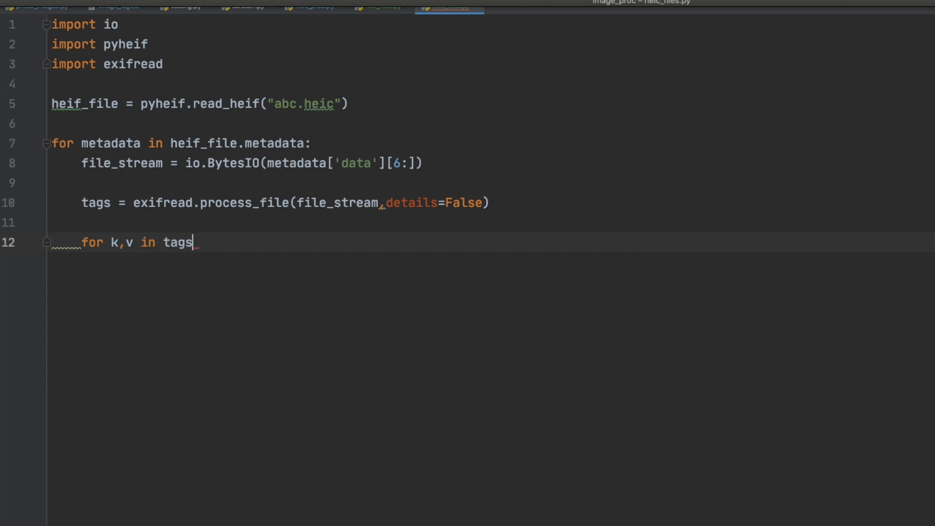
{"action": "type", "text": ".items():"}
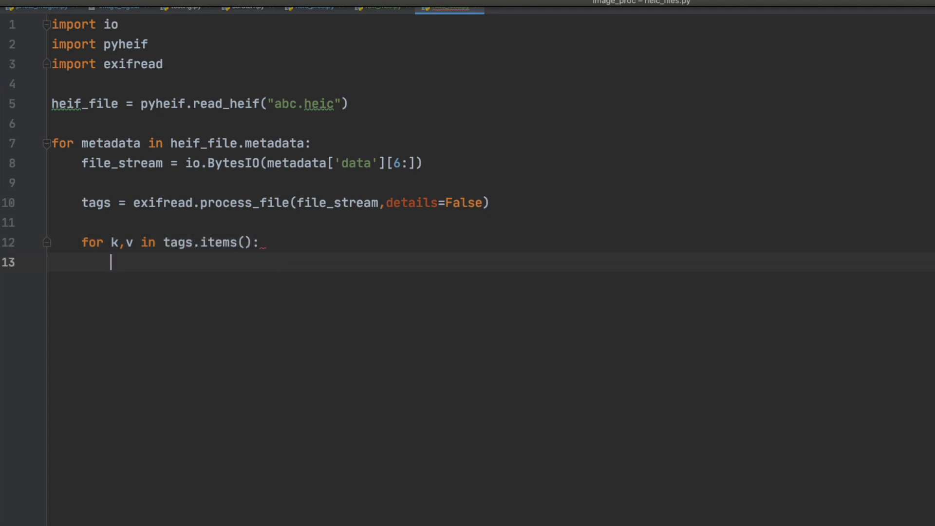
{"action": "type", "text": "print(k"}
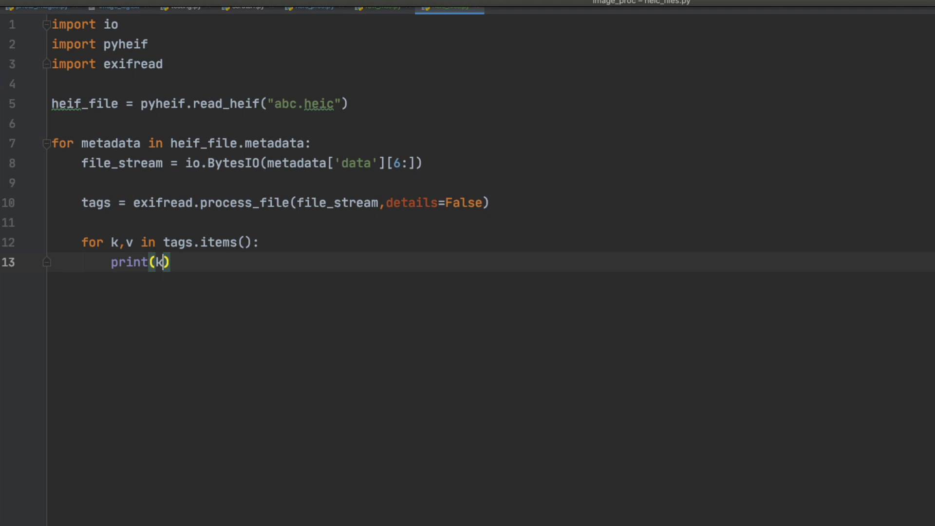
{"action": "type", "text": ",v"}
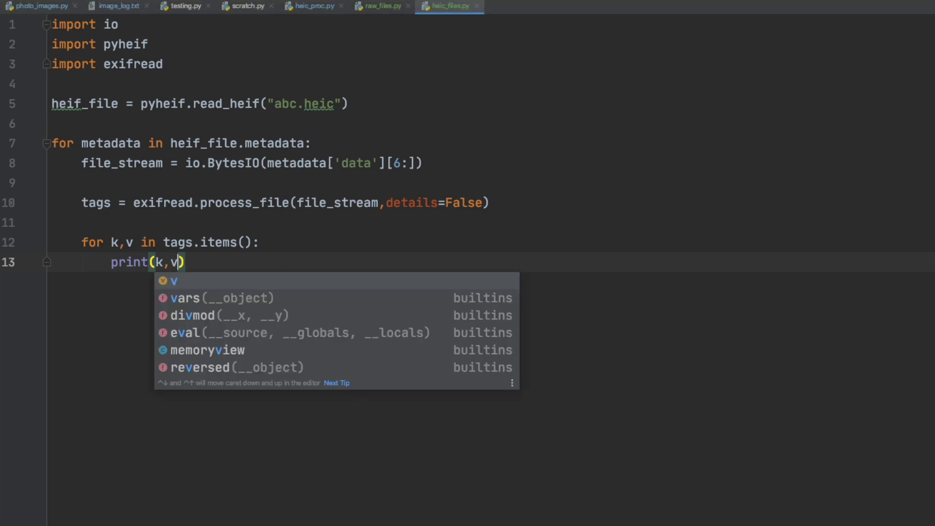
{"action": "key", "text": "Escape"}
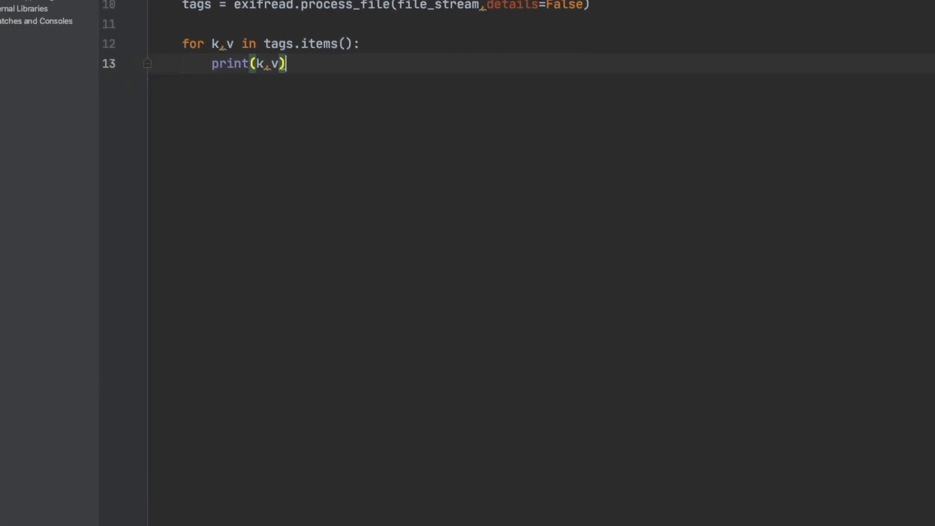
{"action": "left_click", "coordinate": [21, 134]}
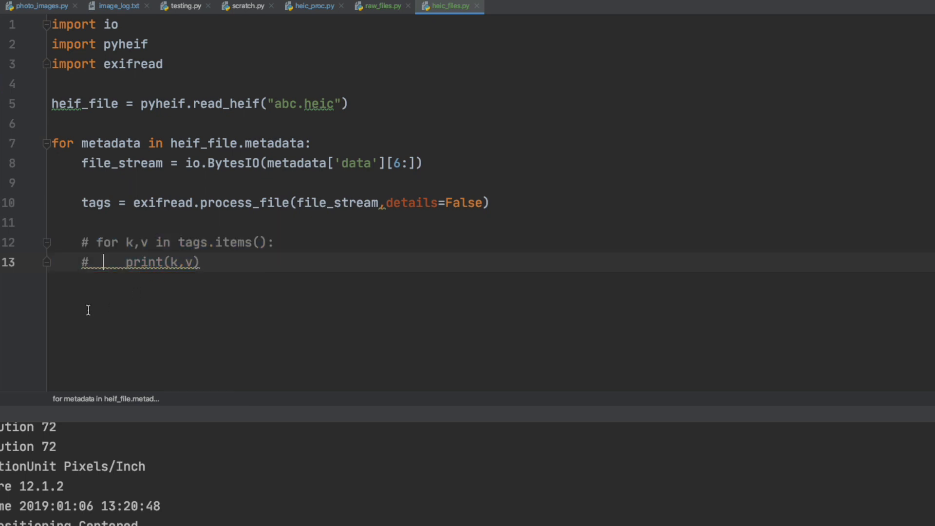
- Assign make = str(tags.get('Image Make')) below the commented loop
{"action": "key", "text": "enter"}
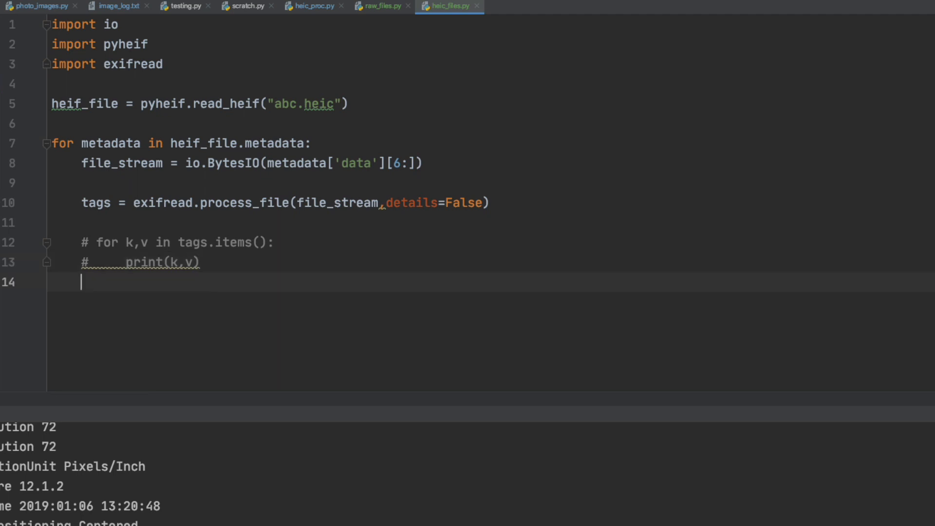
{"action": "type", "text": "make = s"}
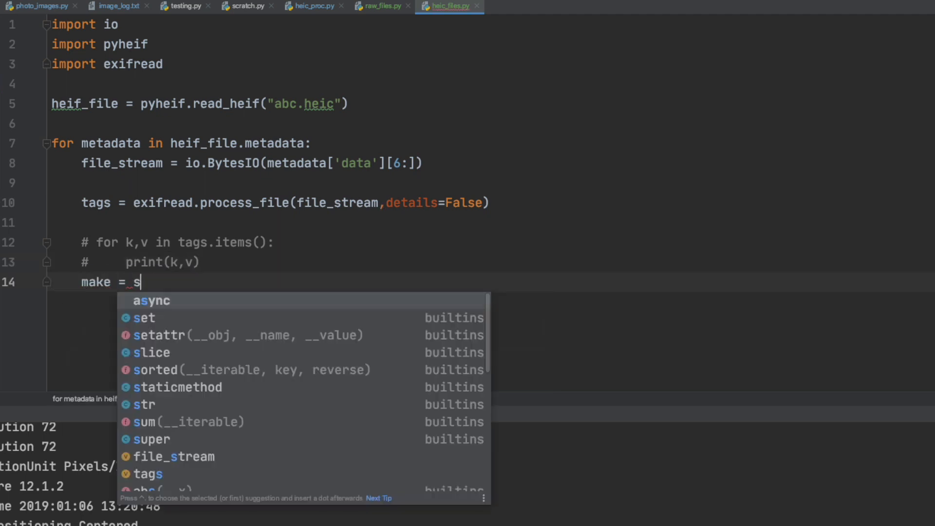
{"action": "type", "text": "tr(ta"}
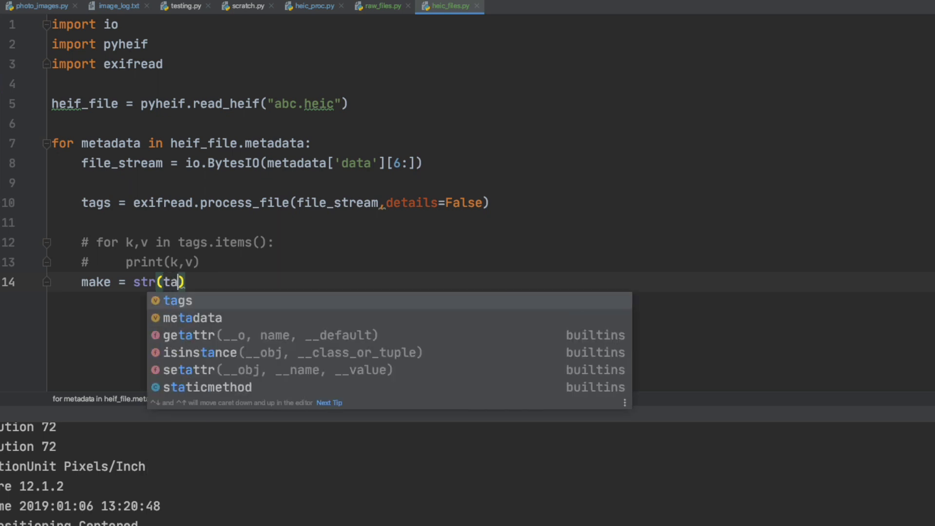
{"action": "type", "text": "gs.get(\""}
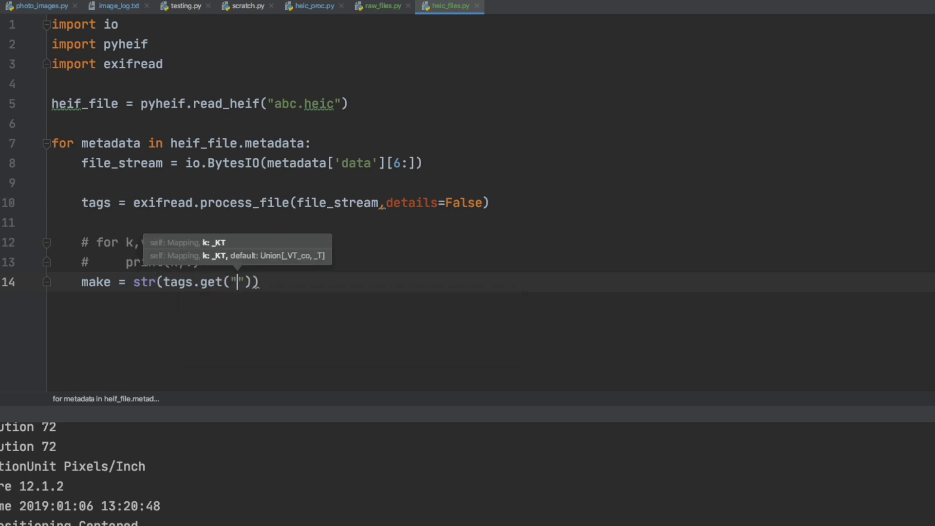
{"action": "type", "text": "Image"}
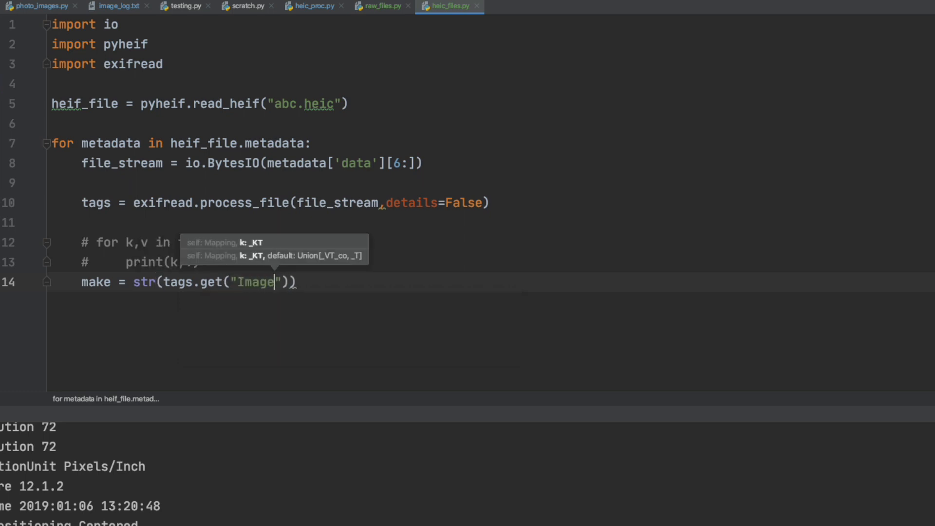
{"action": "type", "text": "Make"}
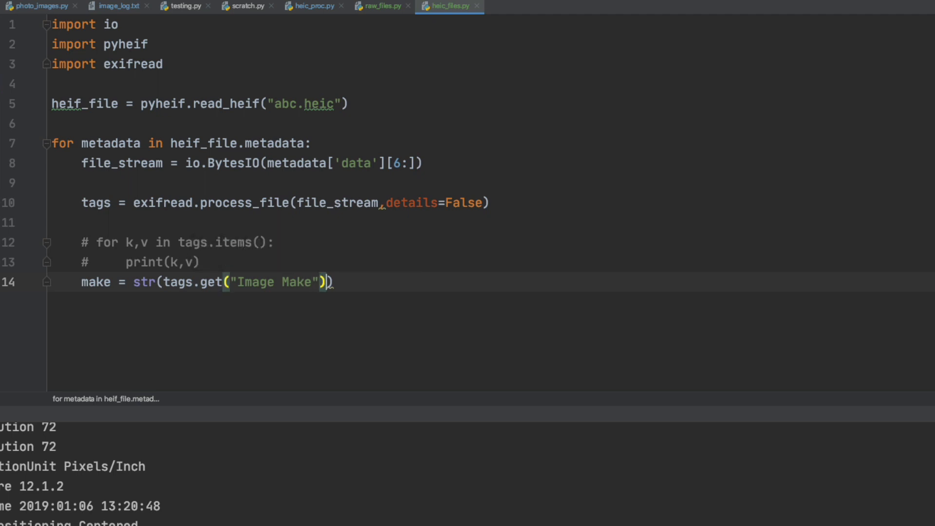
{"action": "key", "text": "enter"}
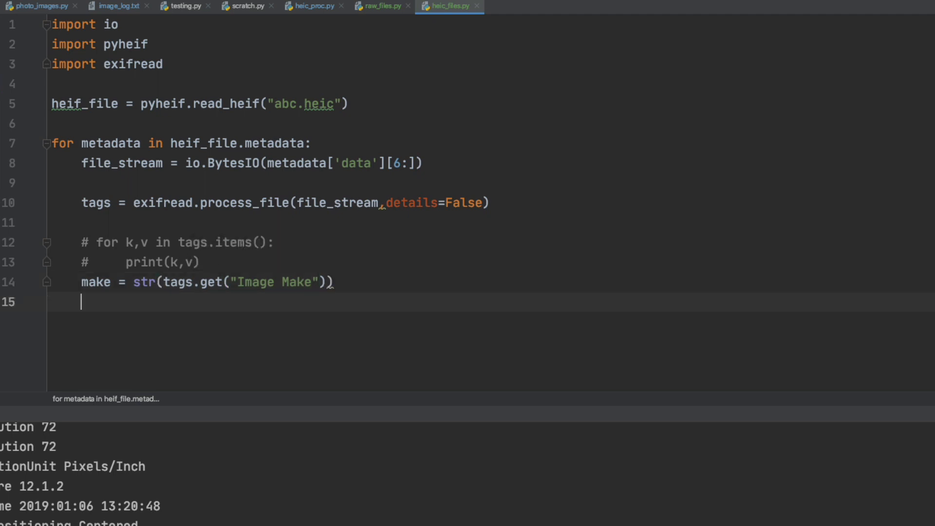
- Add the model and date str(tags.get(...)) lines with their prints, then open the new raw_file.py
{"action": "type", "text": "Mode"}
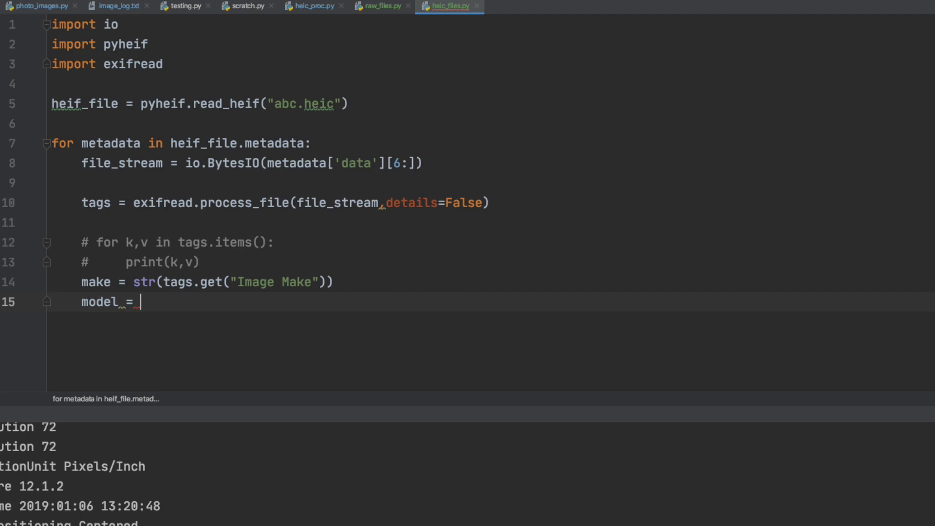
{"action": "type", "text": "str("}
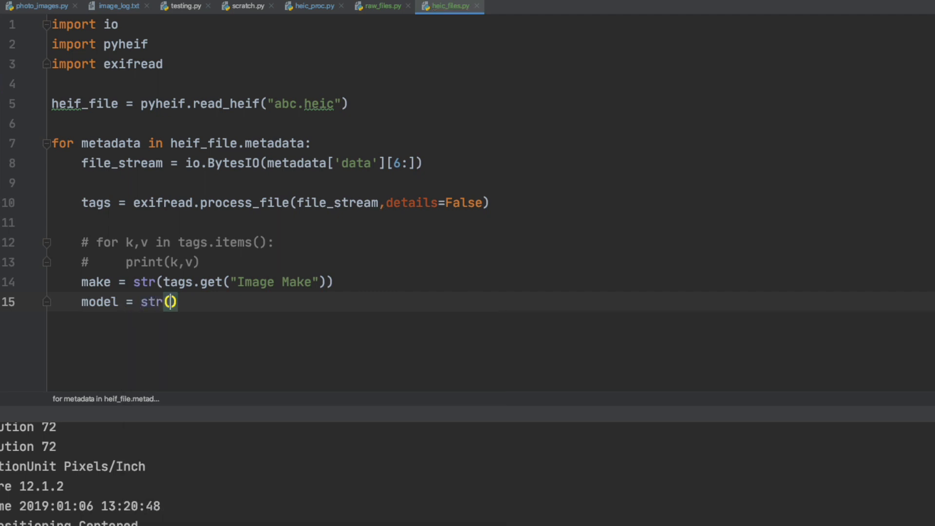
{"action": "type", "text": "tags.get(\"Image Model"}
{"action": "type", "text": "print(make.split('None')[0])"}
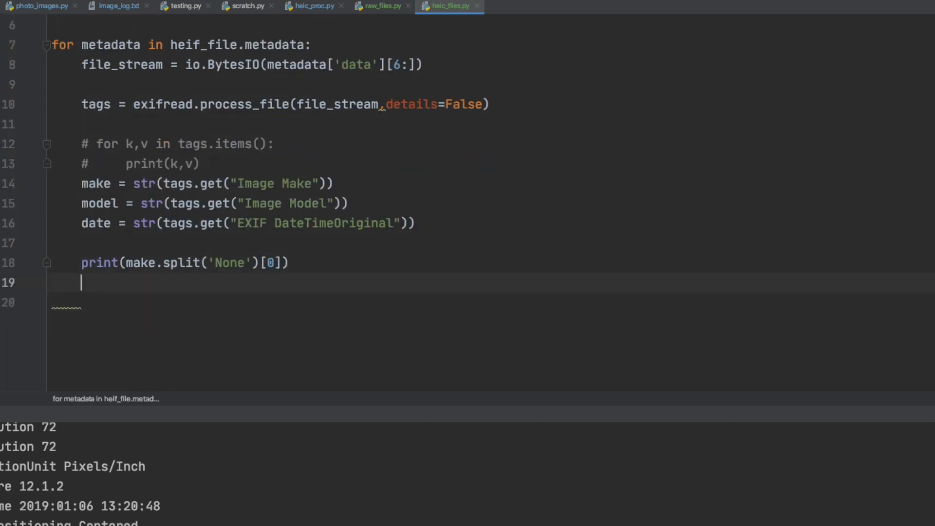
{"action": "key", "text": "cmd+d"}
{"action": "type", "text": "print(model.split('None')[0])"}
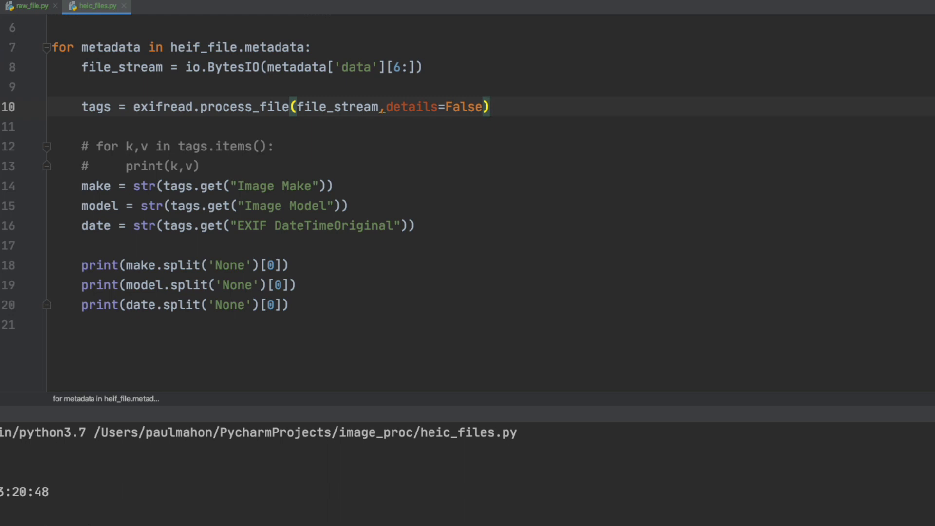
{"action": "left_click", "coordinate": [28, 6]}
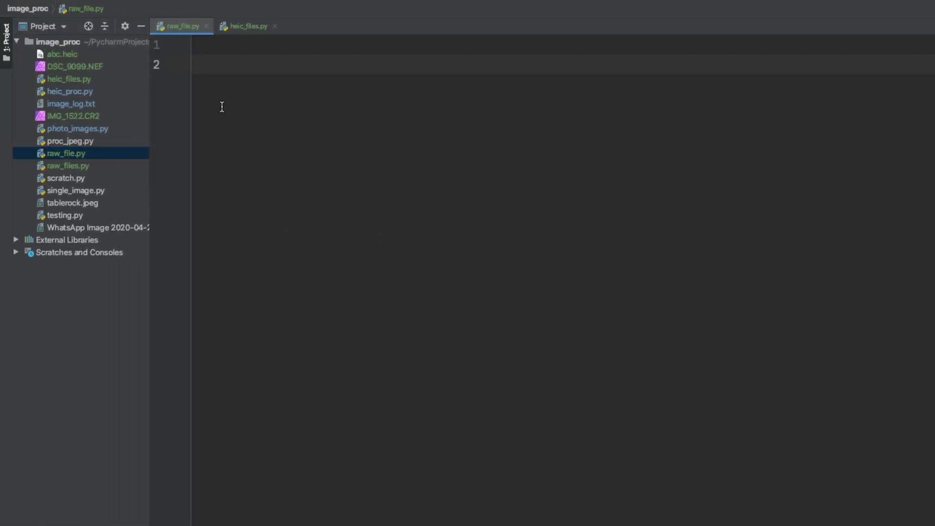
- Import exifread, open IMG_1522.CR2 in 'rb' mode and parse tags with process_file, details=False
{"action": "left_click", "coordinate": [7, 39]}
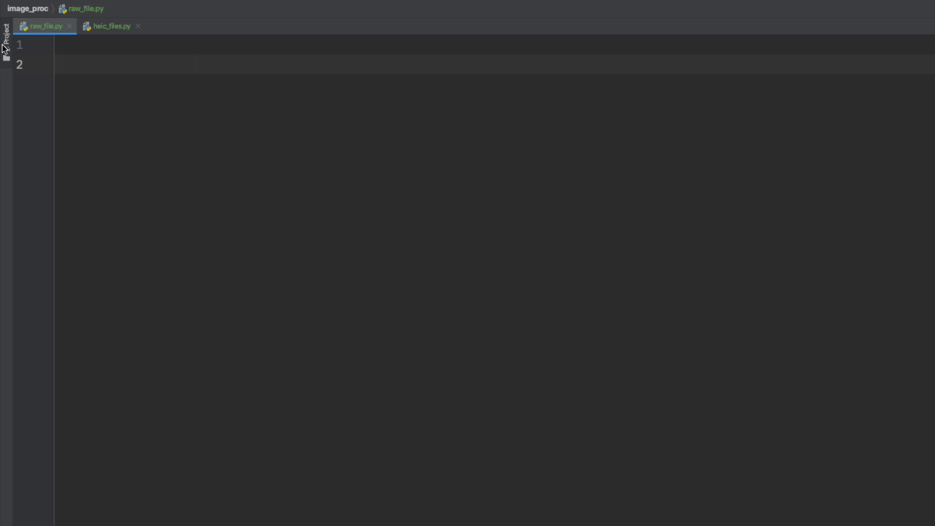
{"action": "type", "text": "import exifread"}
{"action": "type", "text": "f = open(\""}
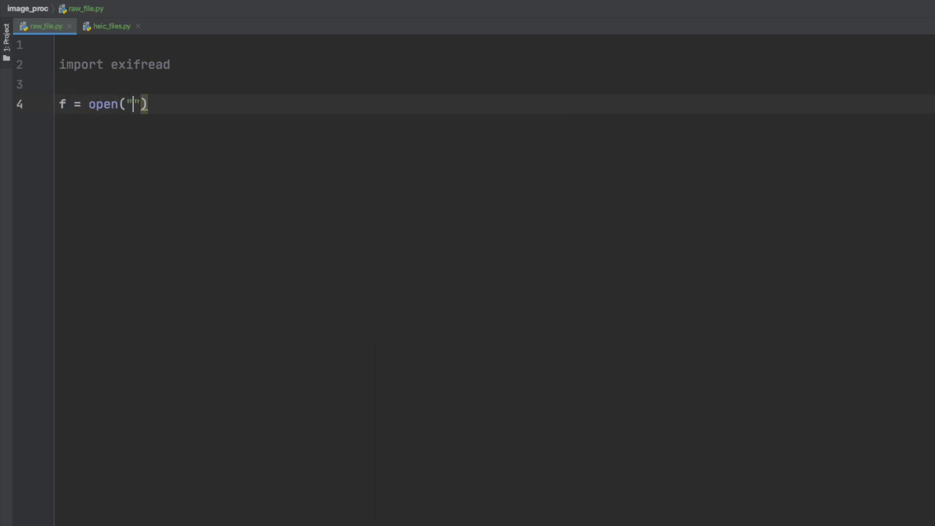
{"action": "type", "text": "IMG_1522.CR2"}
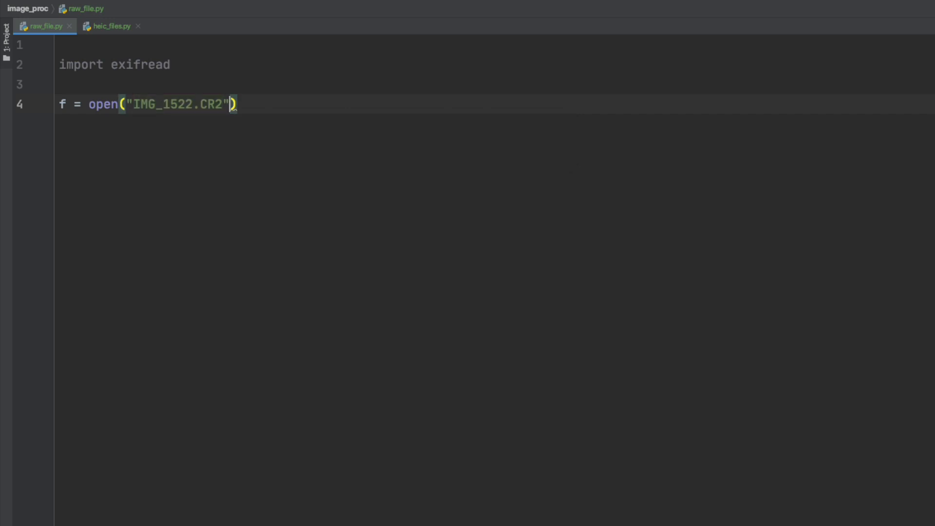
{"action": "type", "text": ", 'rb'"}
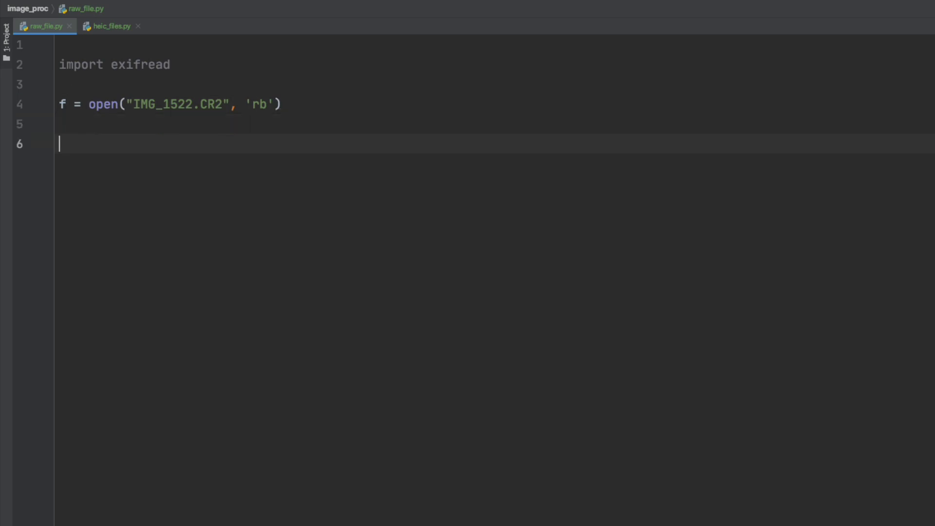
{"action": "type", "text": "tags ="}
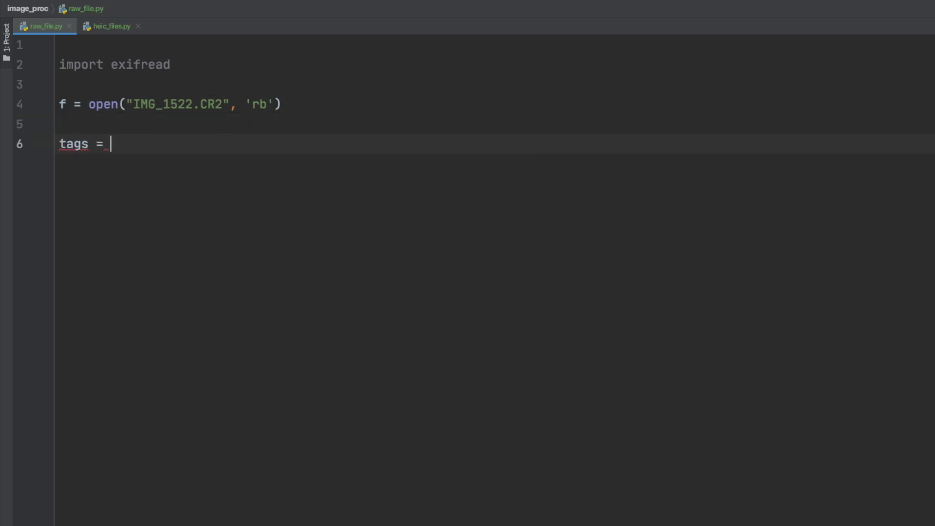
{"action": "type", "text": "exifread.process_file(f"}
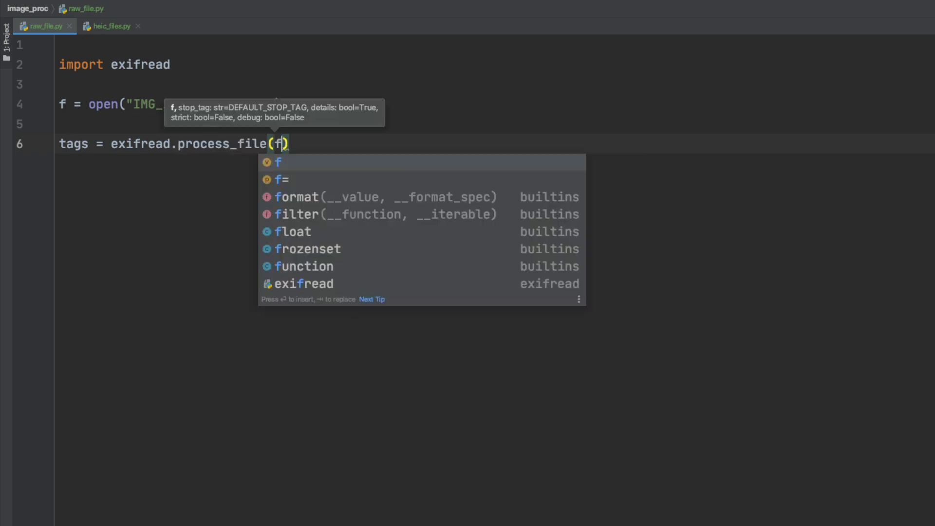
{"action": "type", "text": ",details="}
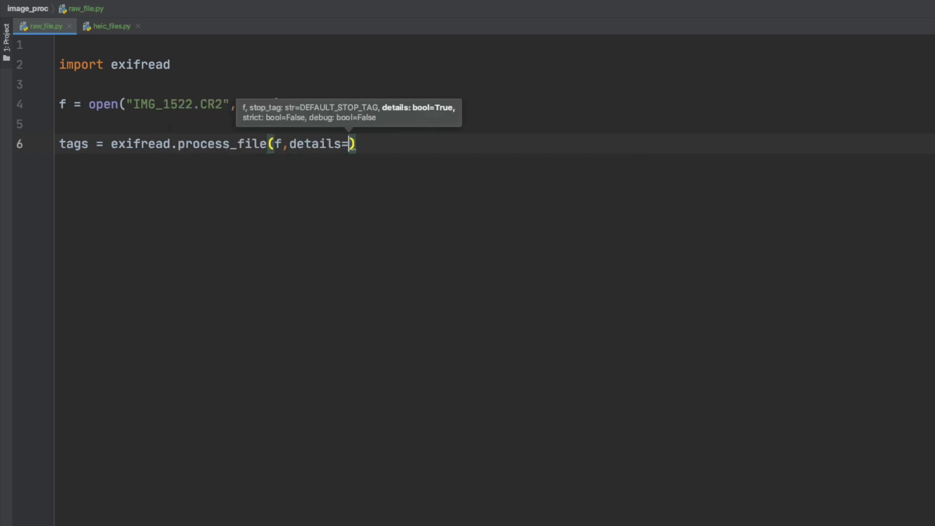
{"action": "type", "text": "False"}
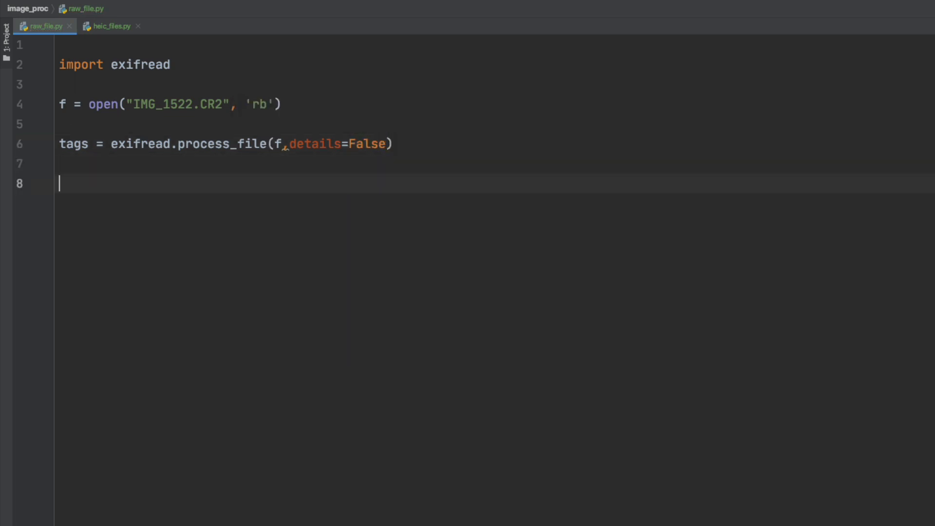
- Loop 'for k,v in tags.items():' printing each tag key and value
{"action": "type", "text": "for k,v"}
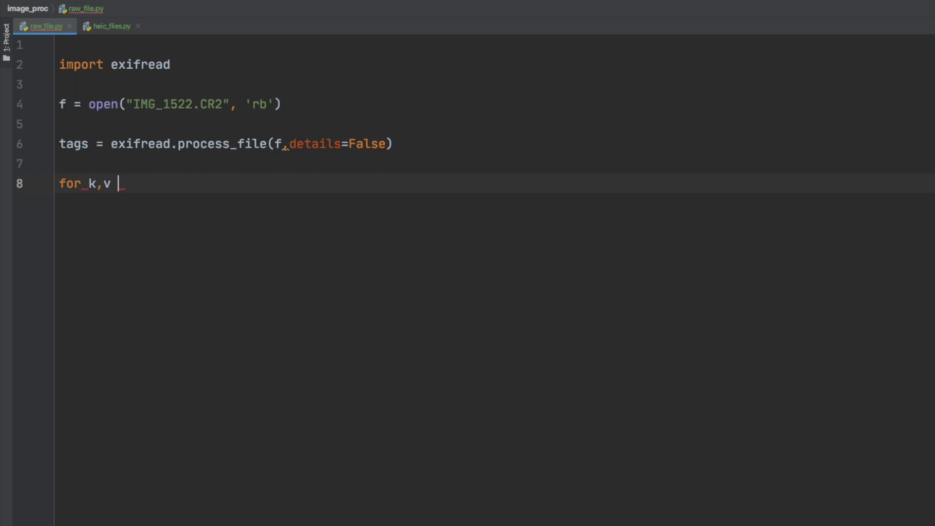
{"action": "type", "text": "in tags.items():"}
{"action": "type", "text": "print"}
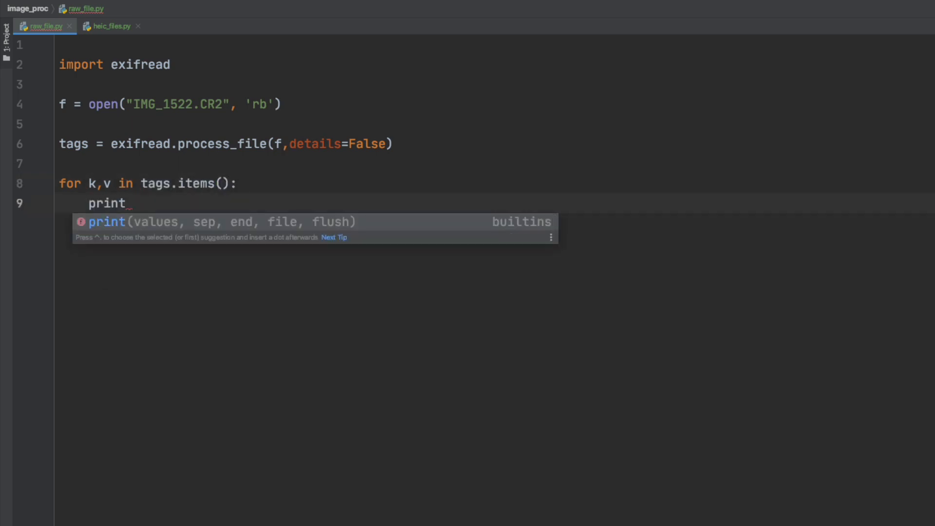
{"action": "type", "text": "(k,v"}
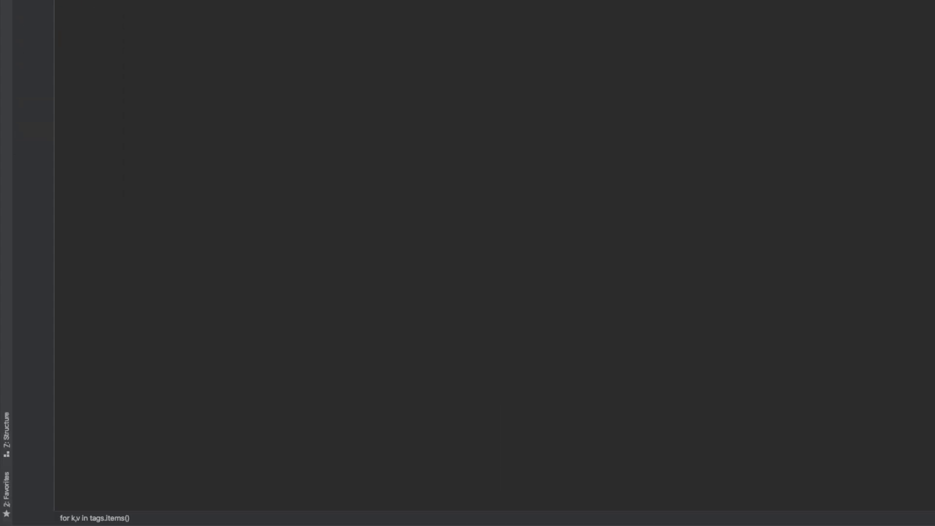
- Run raw_file.py to list the CR2 tags such as Make Canon, then return to the code
{"action": "left_click", "coordinate": [22, 86]}
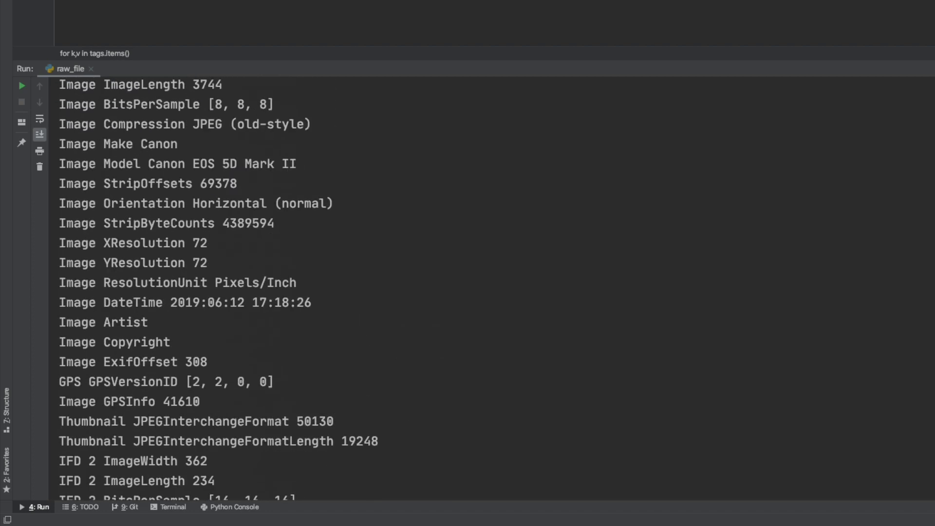
{"action": "scroll", "scroll_direction": "down", "scroll_amount": 3}
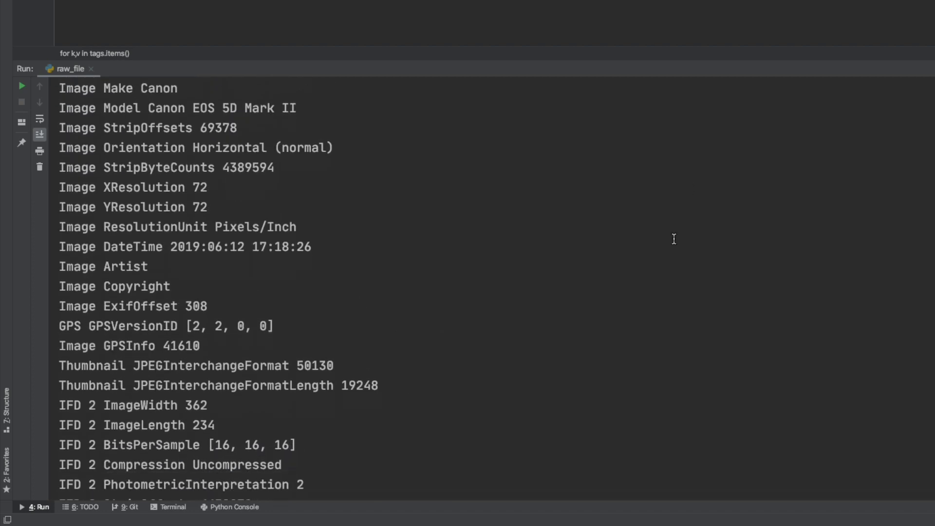
{"action": "left_click", "coordinate": [22, 86]}
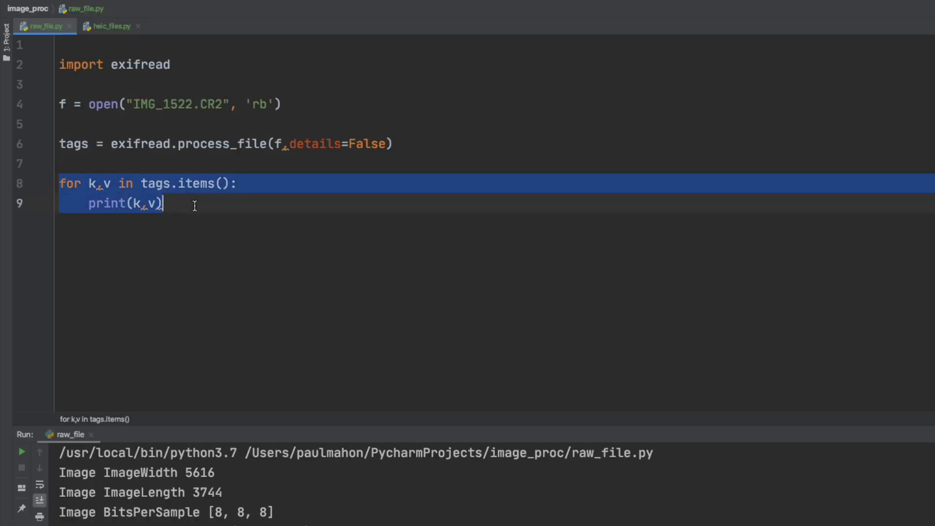
- Comment out the loop, read make, model and orig_date from tags['Image Make'] etc., print them and run
{"action": "key", "text": "cmd+/"}
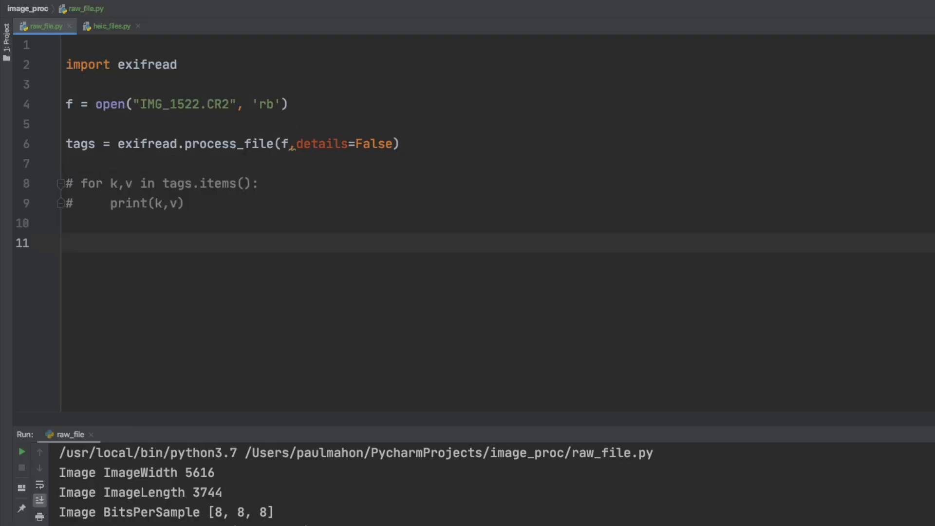
{"action": "type", "text": "make = tags['Image Make']"}
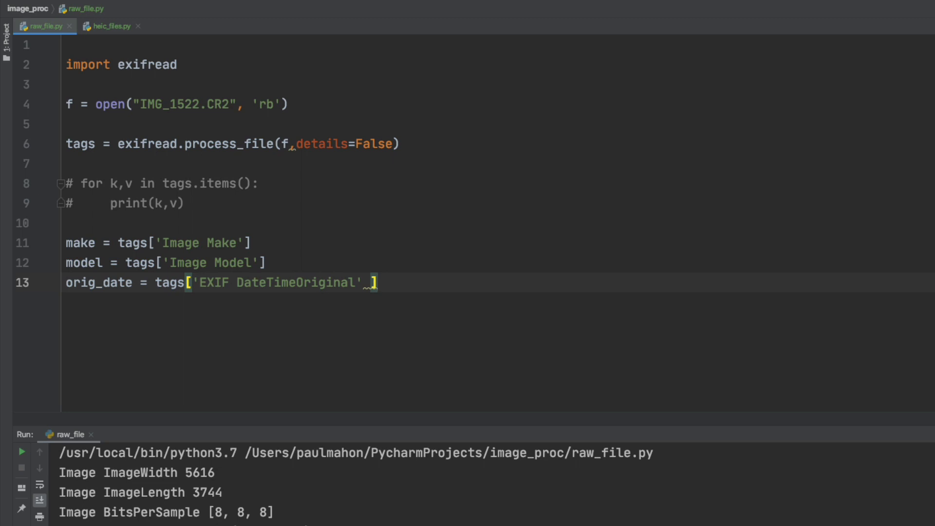
{"action": "mouse_move", "coordinate": [358, 205]}
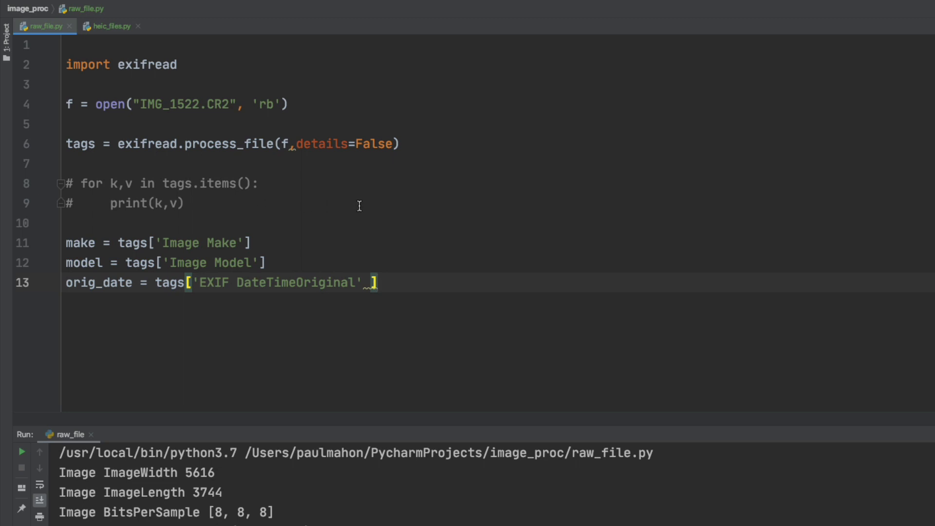
{"action": "type", "text": "print()"}
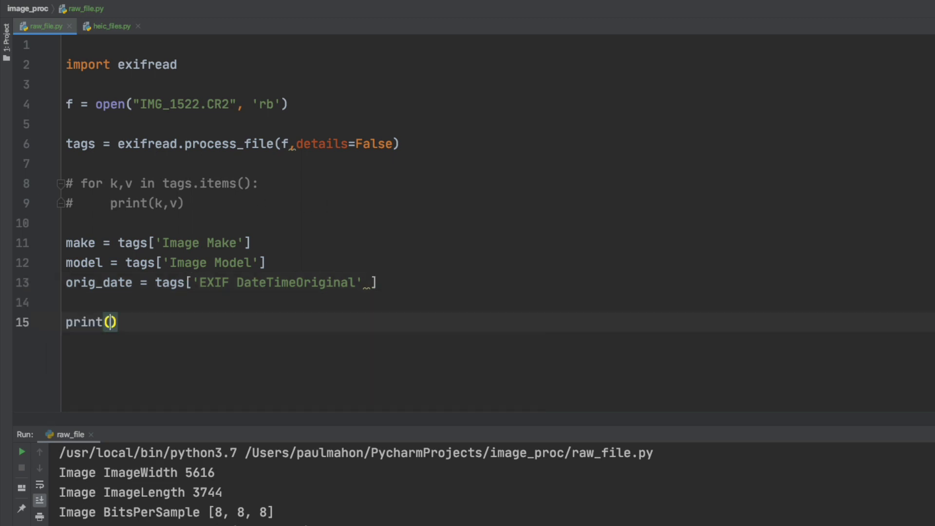
{"action": "type", "text": "make,model,orig_date"}
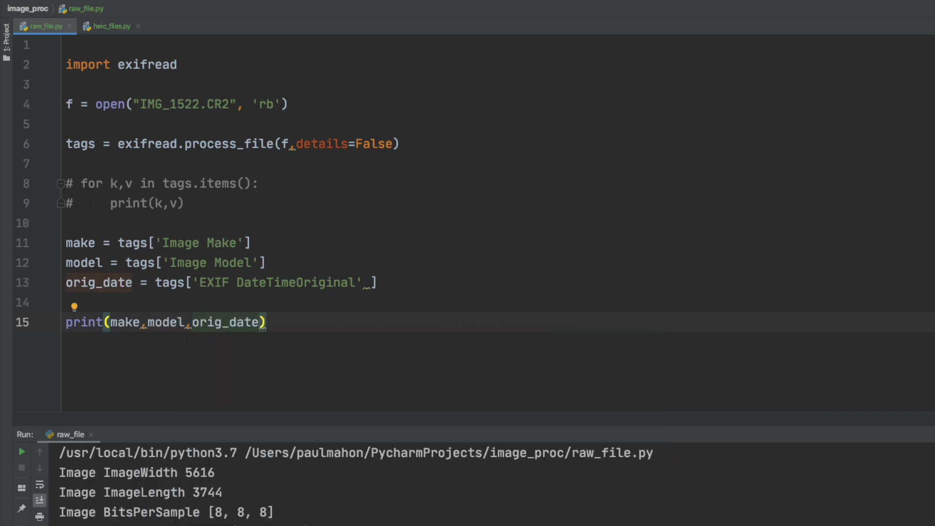
{"action": "left_click", "coordinate": [22, 451]}
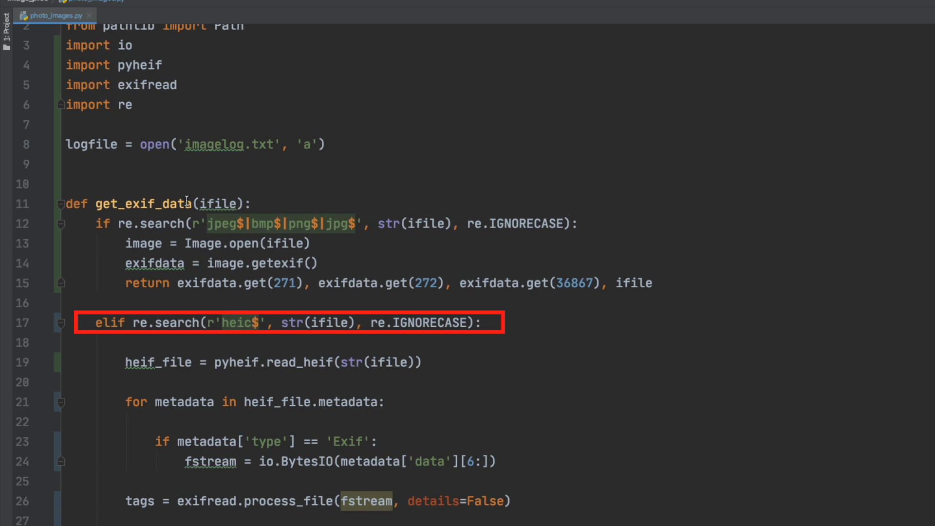
- Scroll through get_exif_data to the HEIC branch and the CR2/NEF exifread branch
{"action": "scroll", "scroll_direction": "down", "scroll_amount": 3}
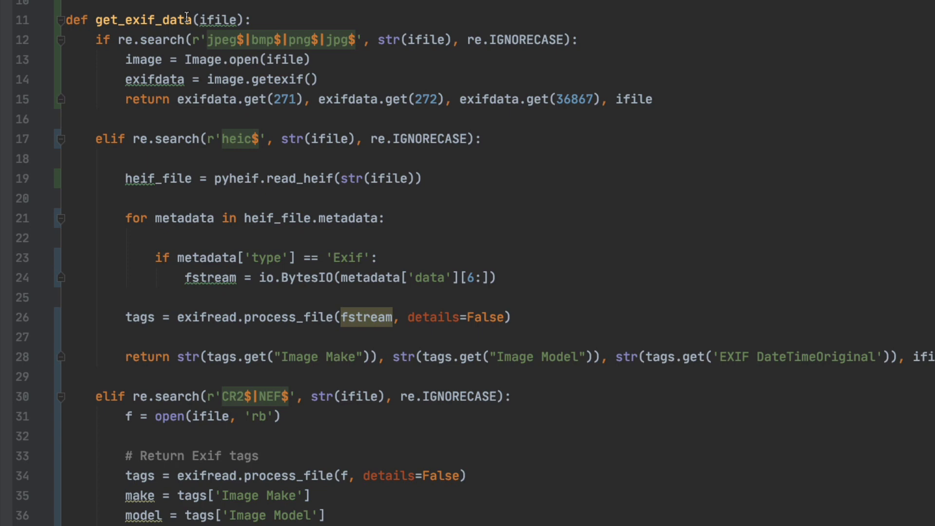
{"action": "scroll", "scroll_direction": "down", "scroll_amount": 3}
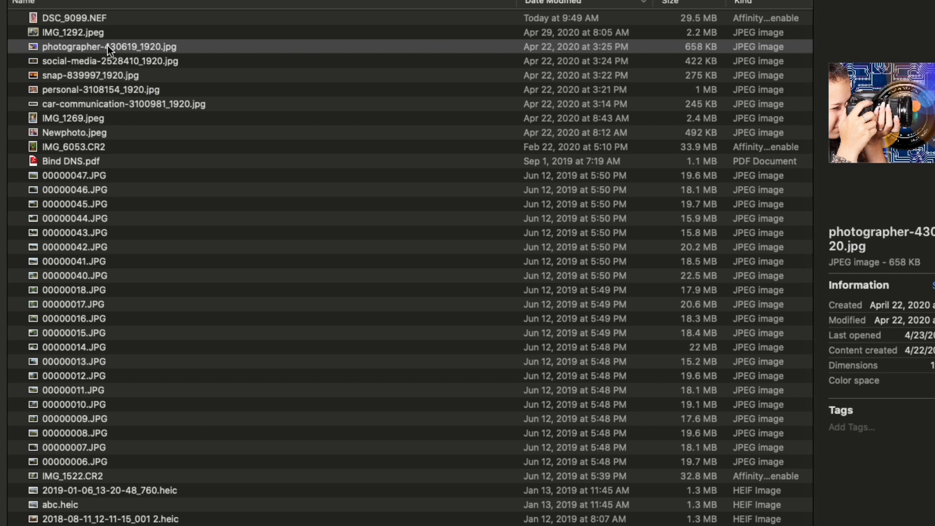
- Preview DSC_9099.NEF's device details, then an October 2018 HEIC photo
{"action": "left_click", "coordinate": [76, 18]}
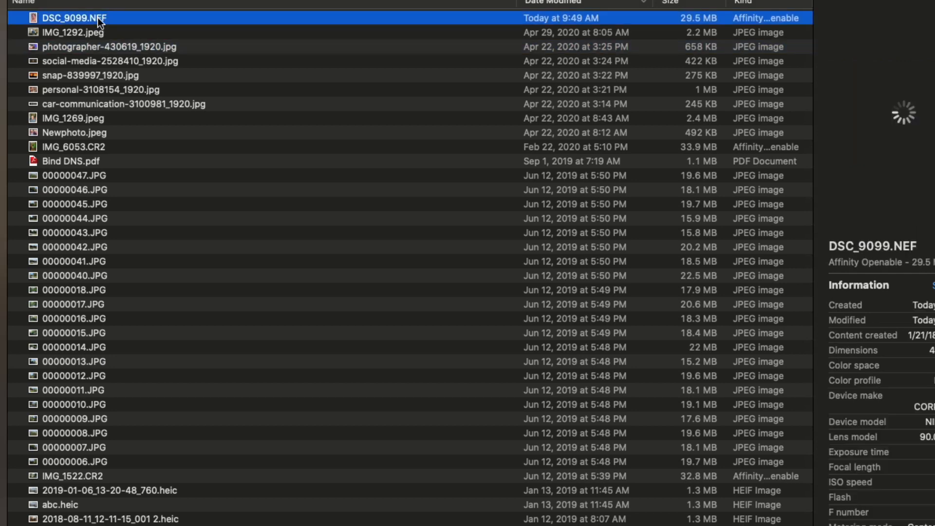
{"action": "scroll", "scroll_direction": "down", "scroll_amount": 3}
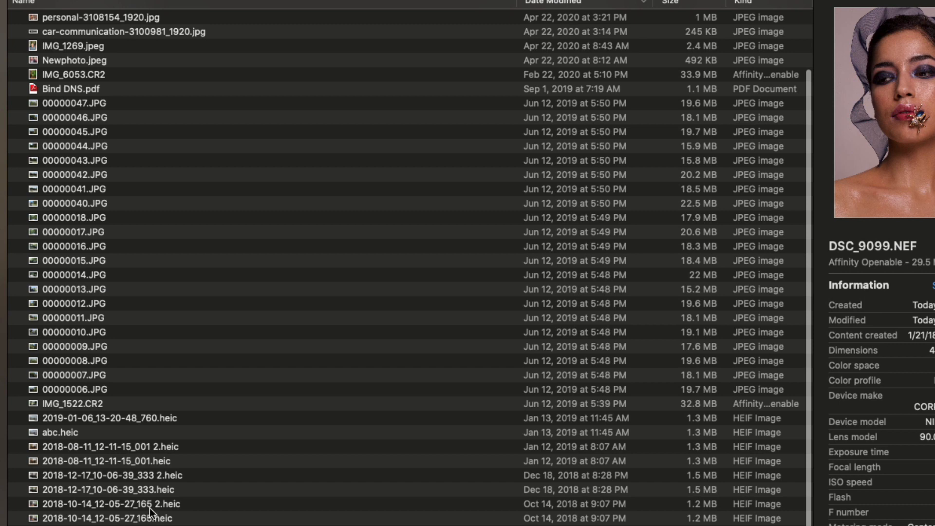
{"action": "left_click", "coordinate": [76, 445]}
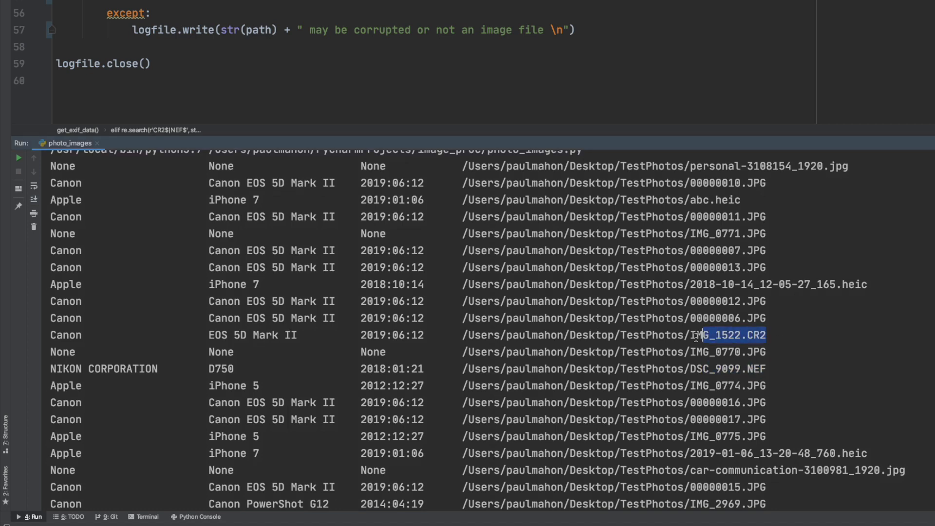
- Scroll the Run output listing make, model, date and path for each test photo
{"action": "scroll", "scroll_direction": "down", "scroll_amount": 3}
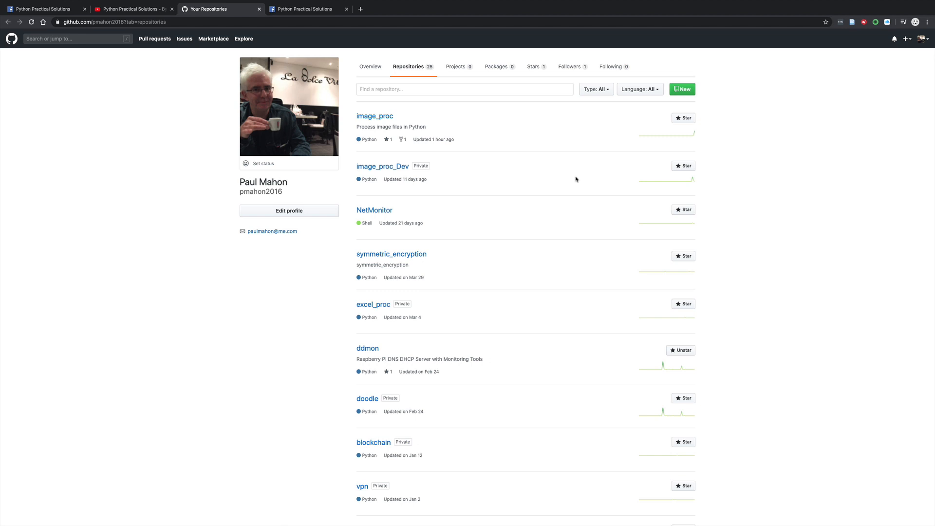
- Show the image_proc repository on GitHub, then the Python Practical Solutions YouTube channel
{"action": "left_click", "coordinate": [374, 116]}
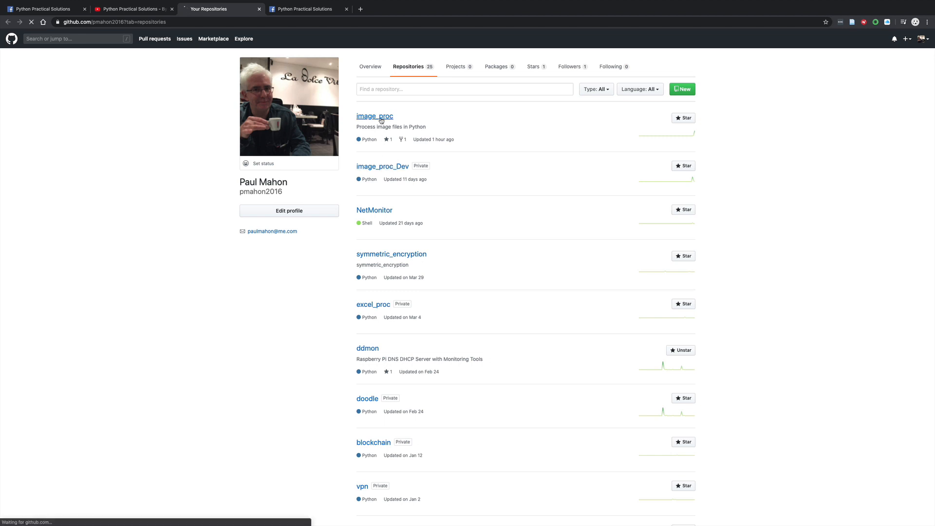
{"action": "left_click", "coordinate": [374, 115]}
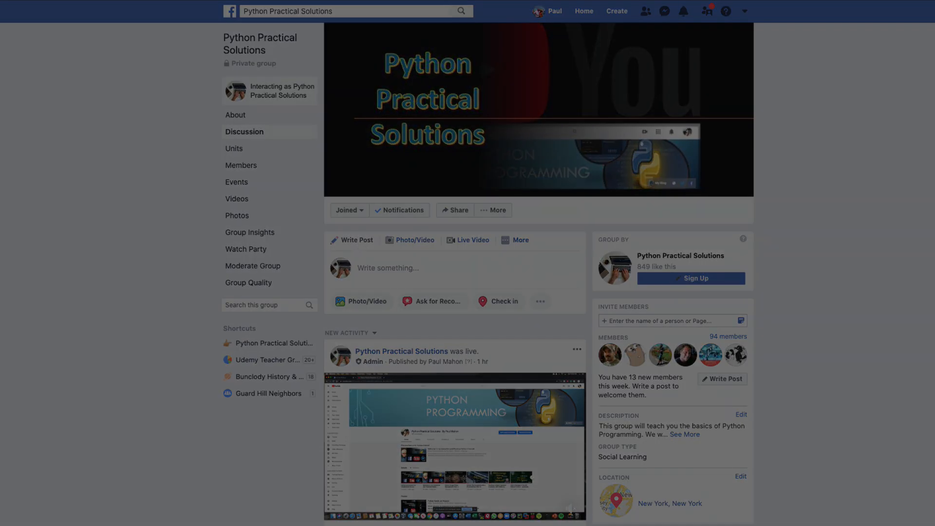
{"action": "left_click", "coordinate": [78, 11]}
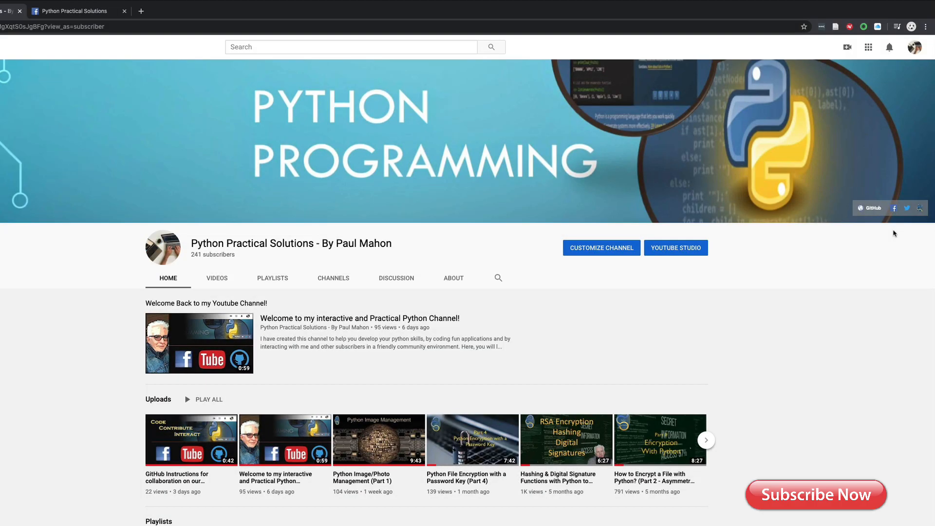